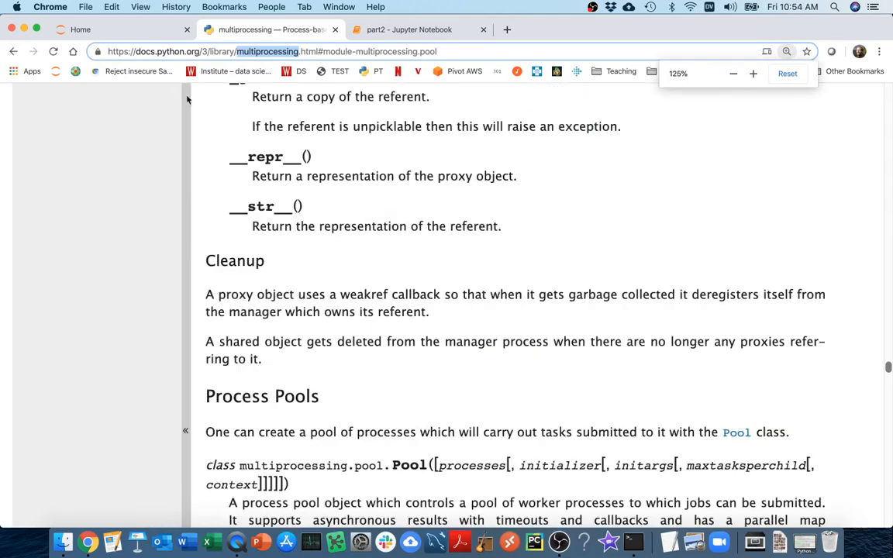
- Switch to the part2 notebook and rerun the For Loop, Append cell to output [2, 4, 6]
scroll(down, 3)
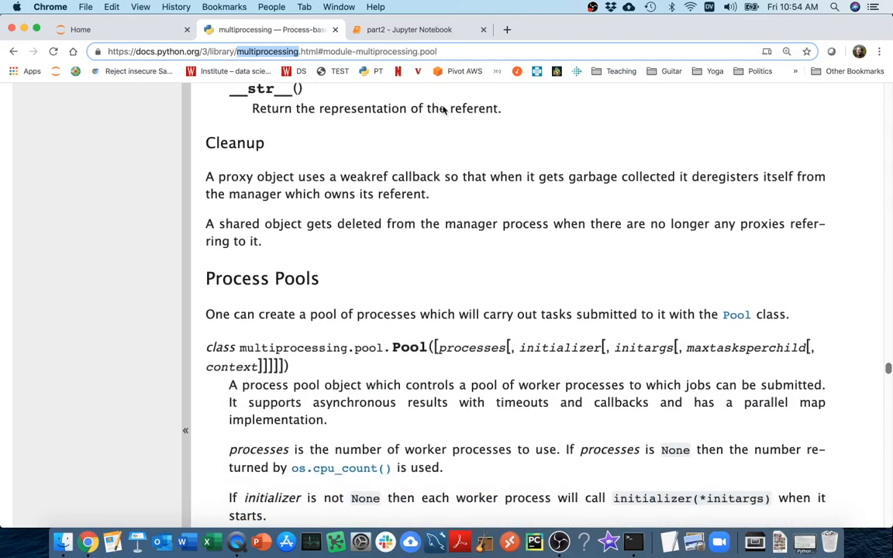
scroll(down, 3)
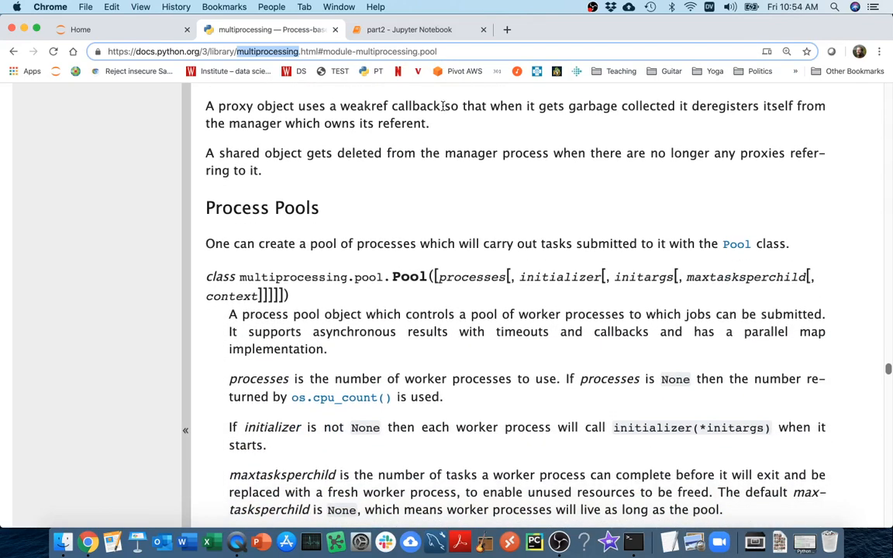
mouse_move(430, 159)
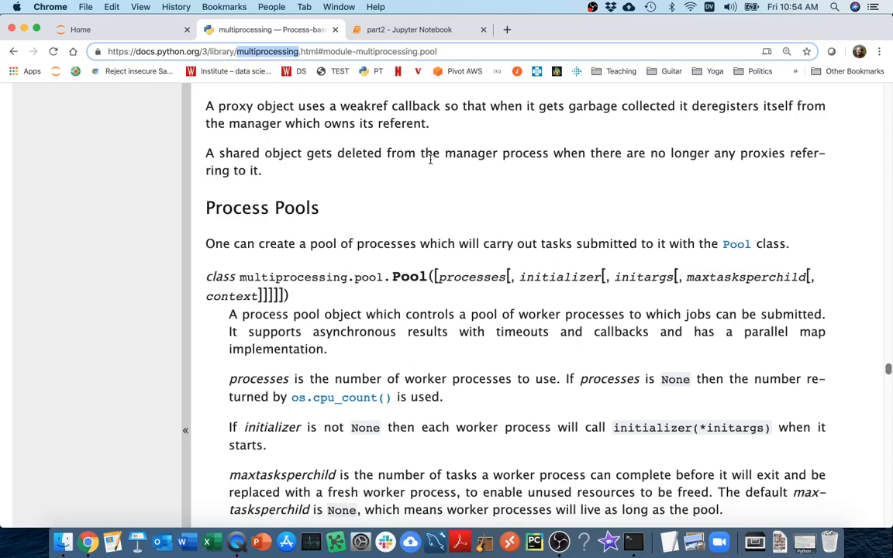
scroll(down, 3)
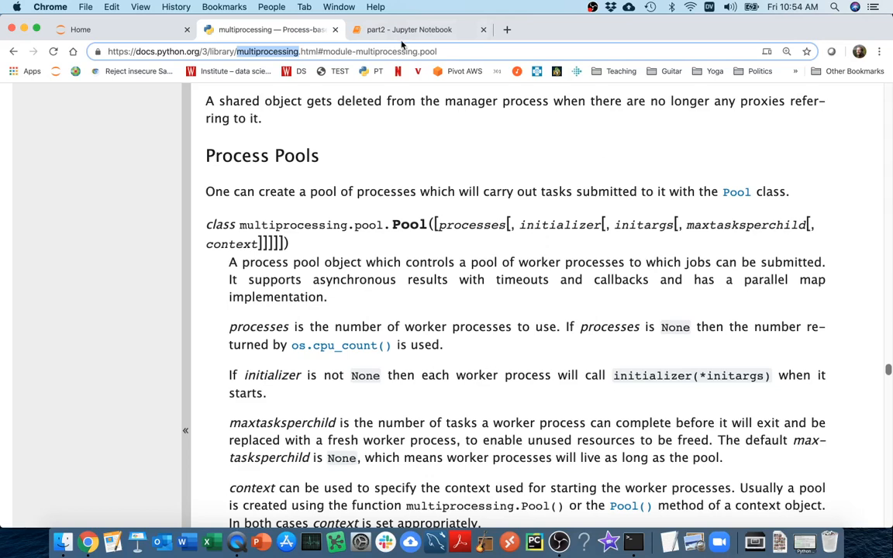
mouse_move(408, 30)
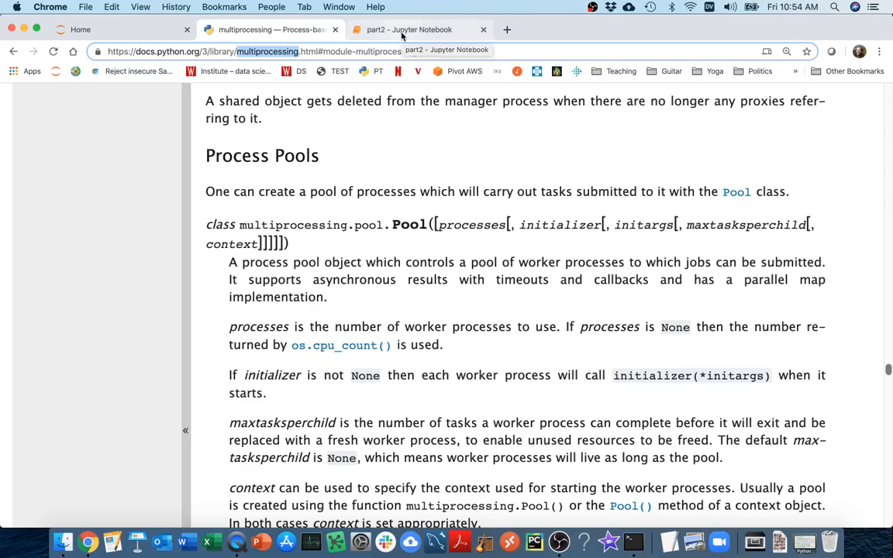
click(409, 30)
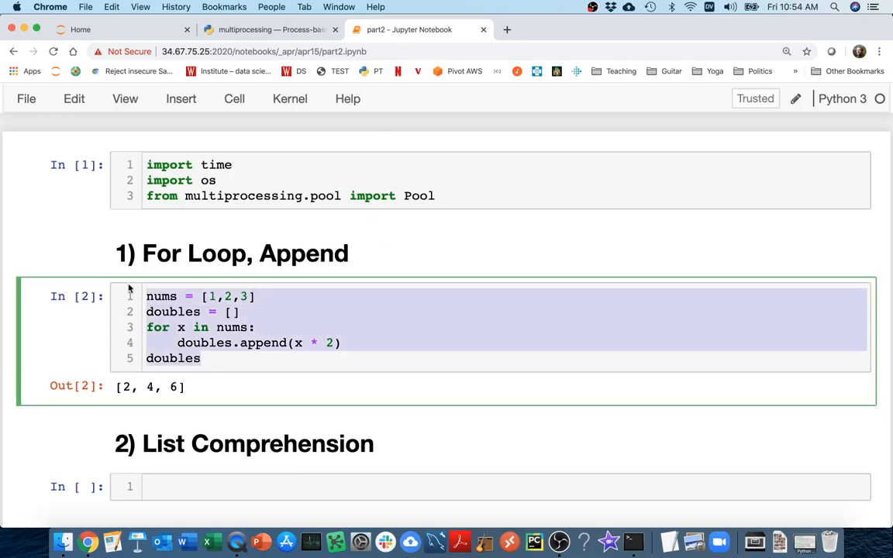
scroll(down, 3)
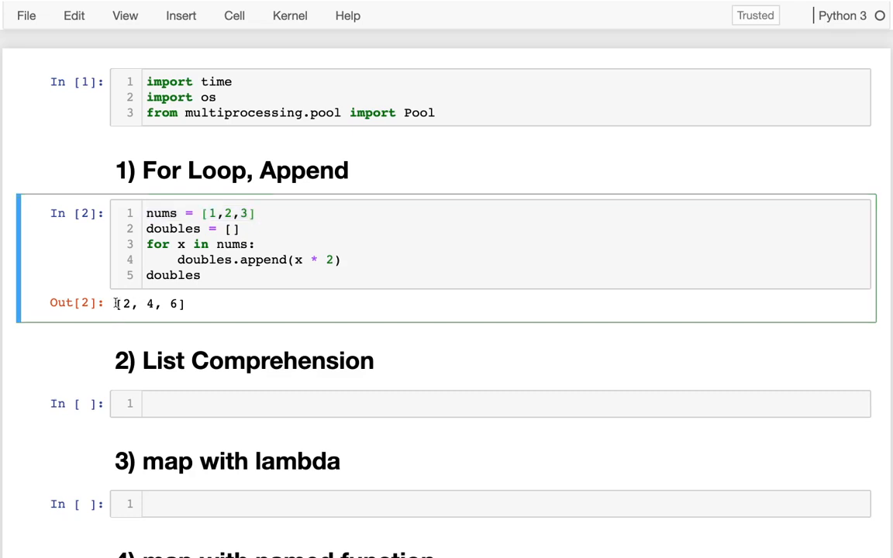
double_click(225, 213)
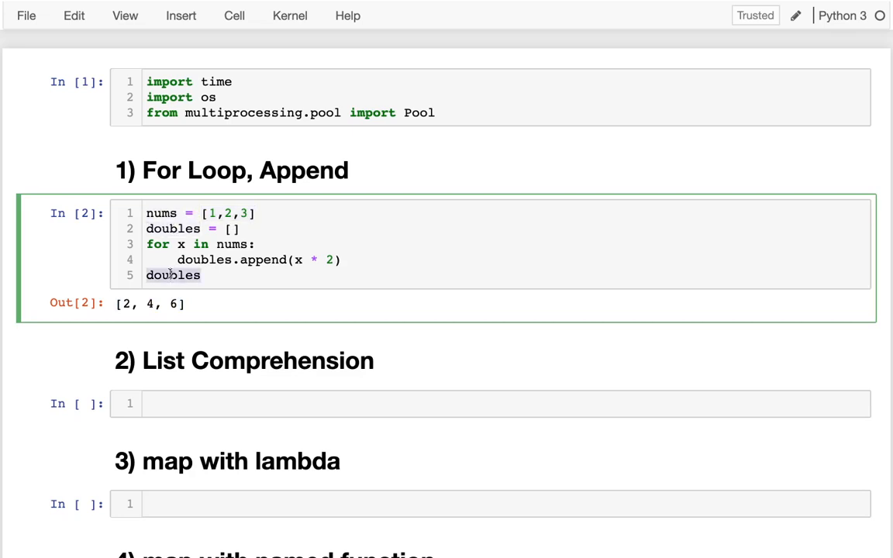
mouse_move(179, 244)
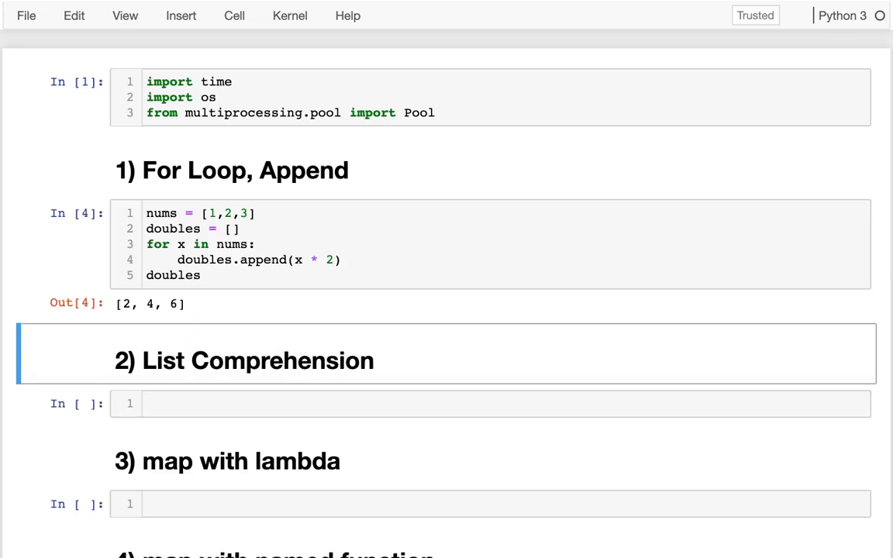
scroll(down, 3)
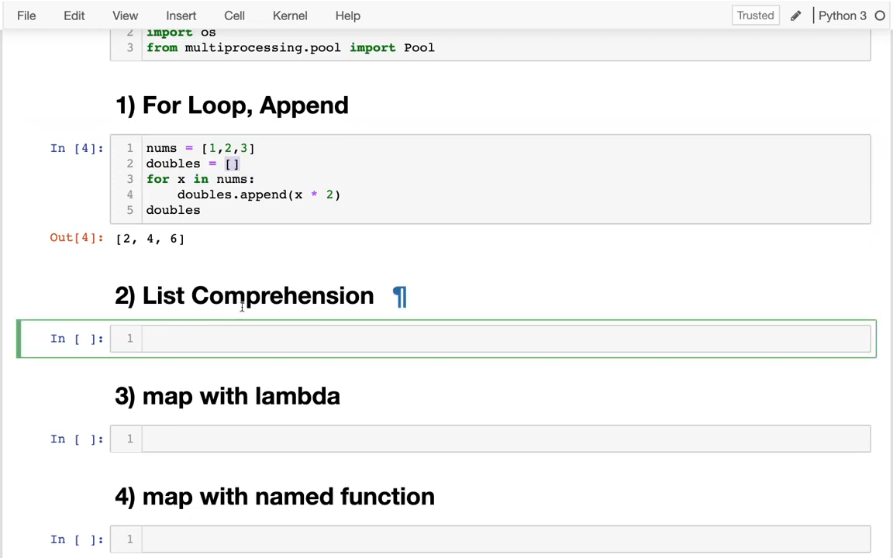
- Write doubles = [x * 2 for x in nums] in the List Comprehension cell and run it
text(doubl)
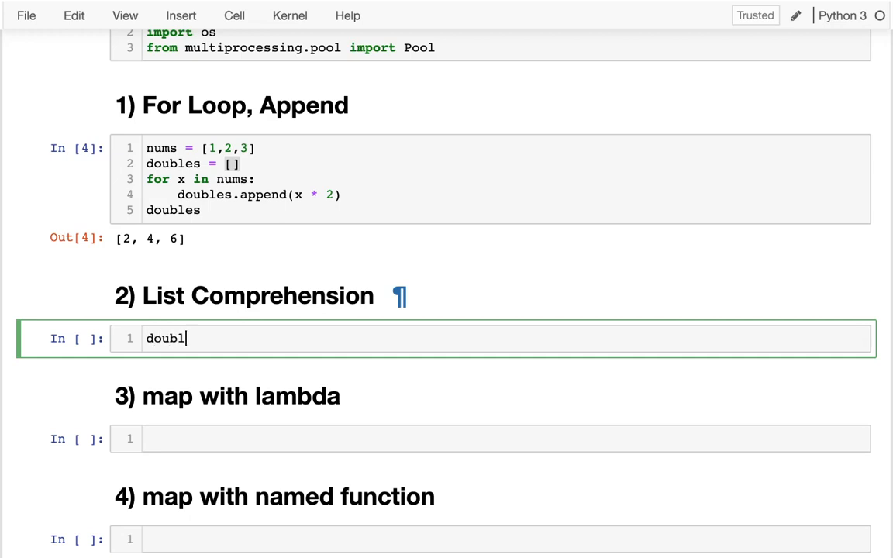
text(es =)
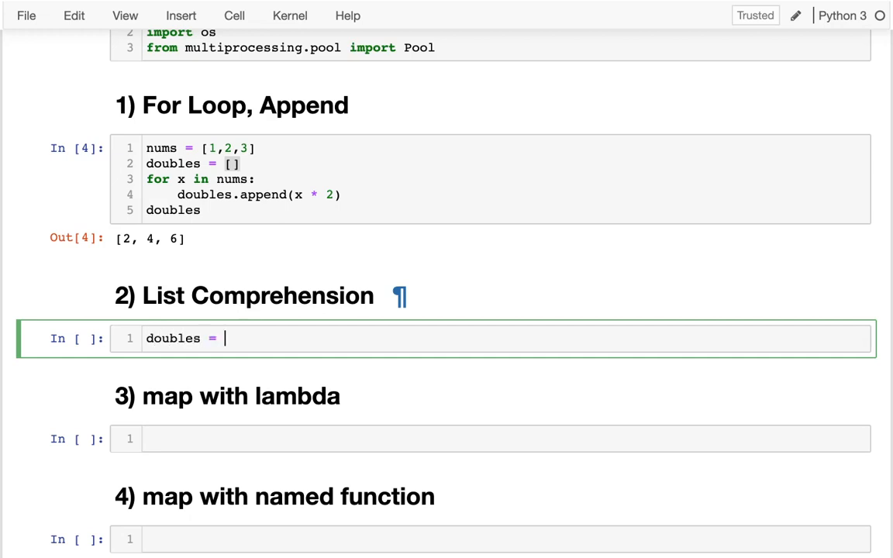
text([])
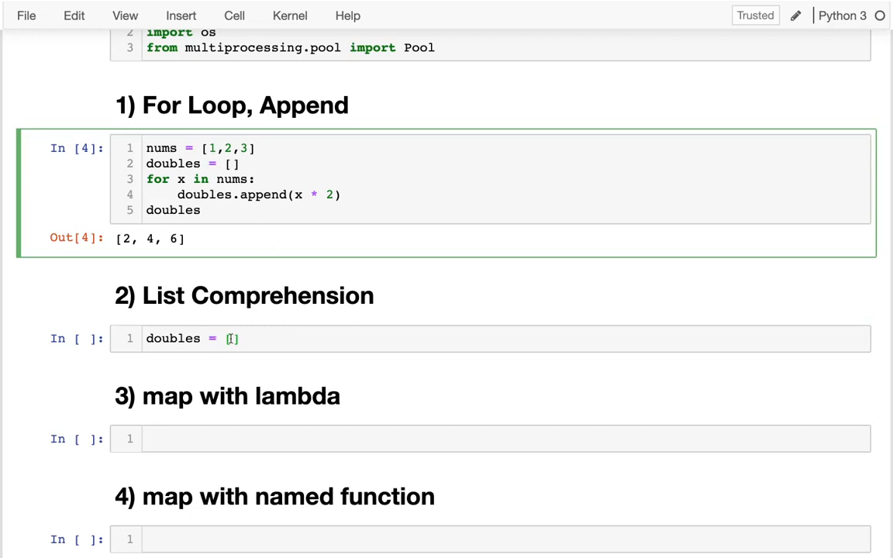
click(232, 338)
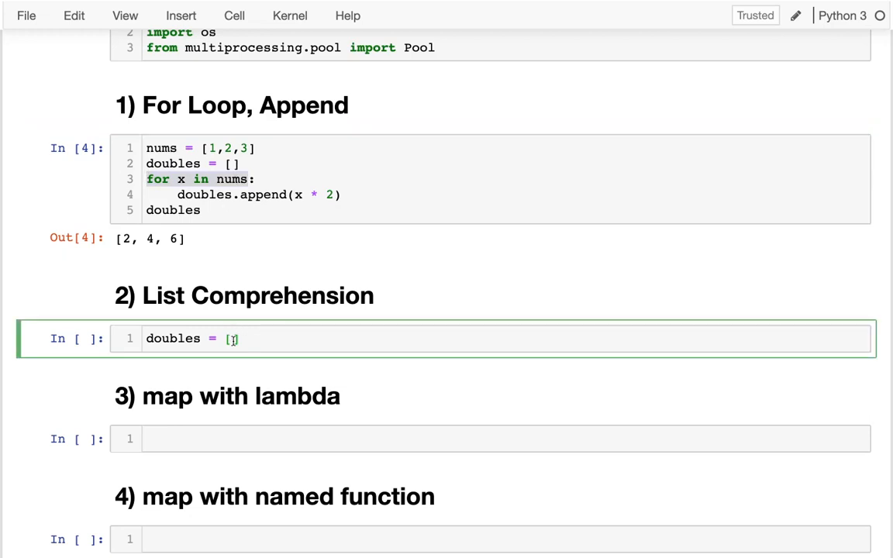
text(for x in nums)
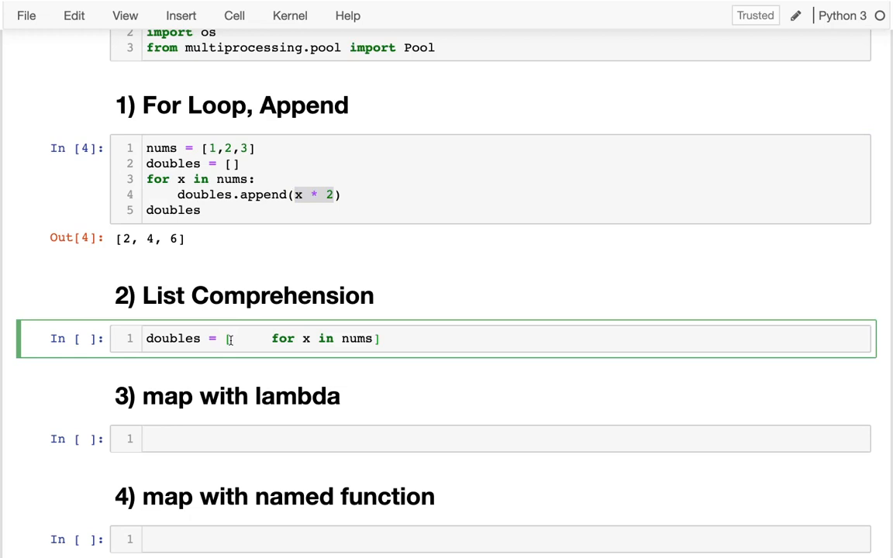
text(x * 2)
text(doubles)
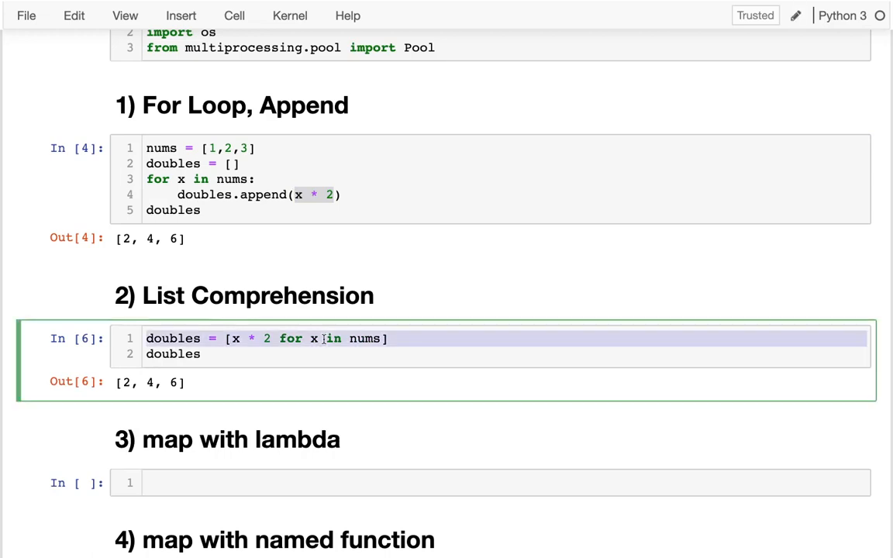
mouse_move(273, 261)
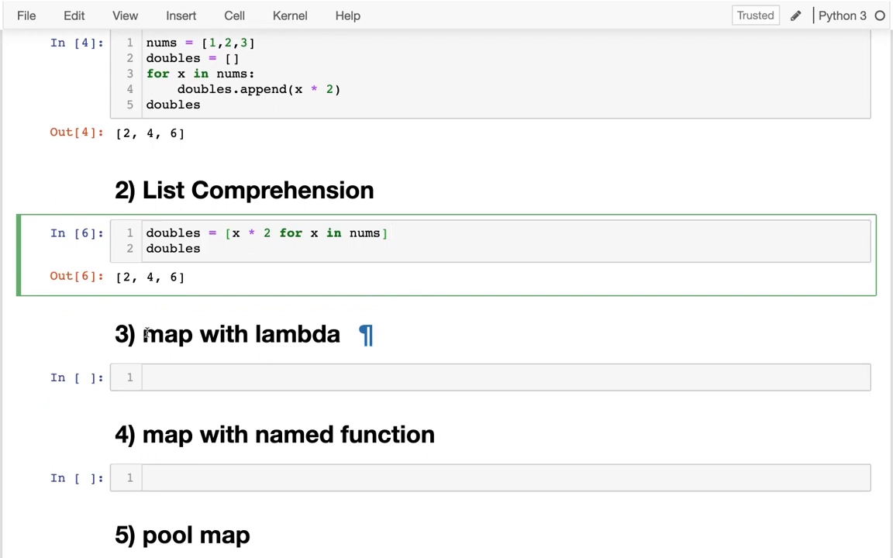
mouse_move(149, 331)
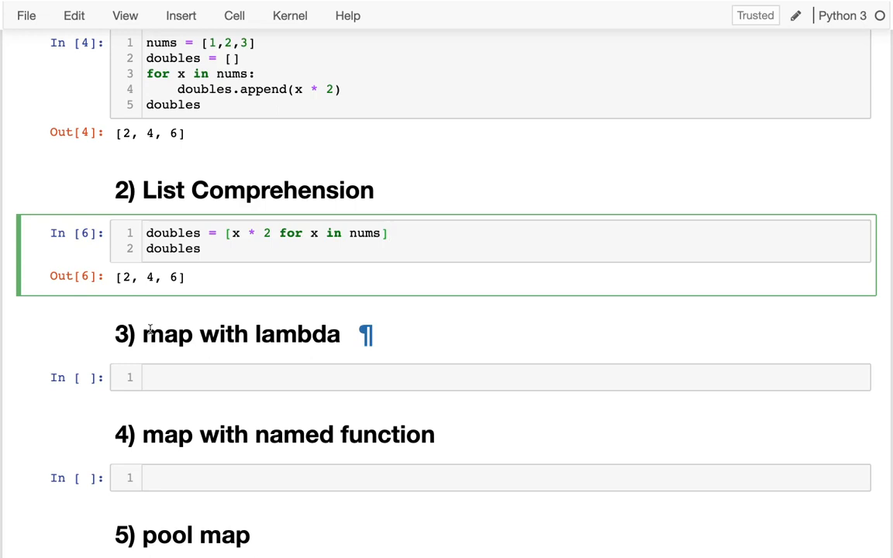
scroll(down, 3)
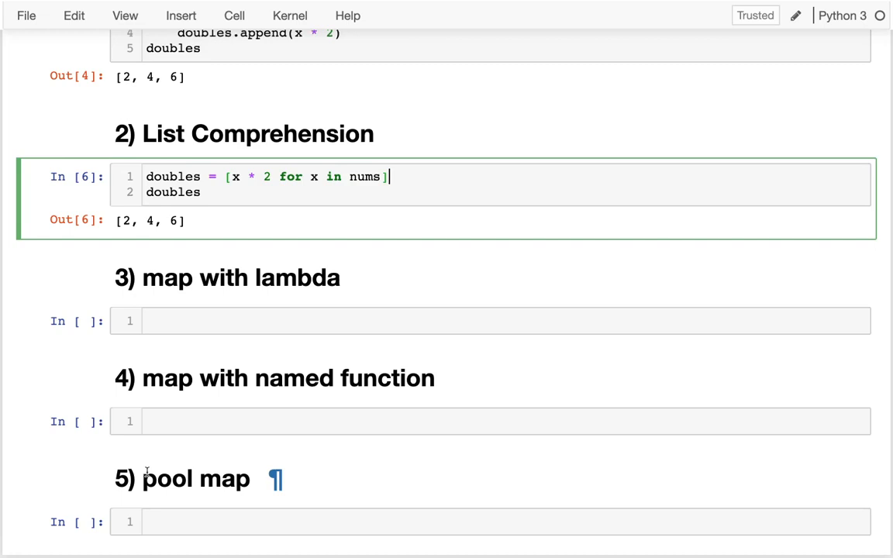
- Type doubles = map(FUNC_REF, nums) in the map-with-lambda cell
scroll(down, 3)
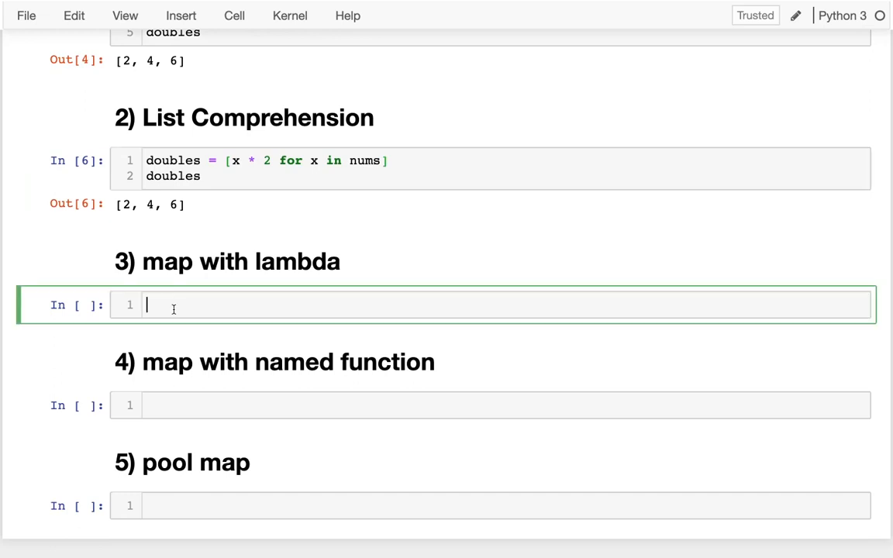
text(doubles)
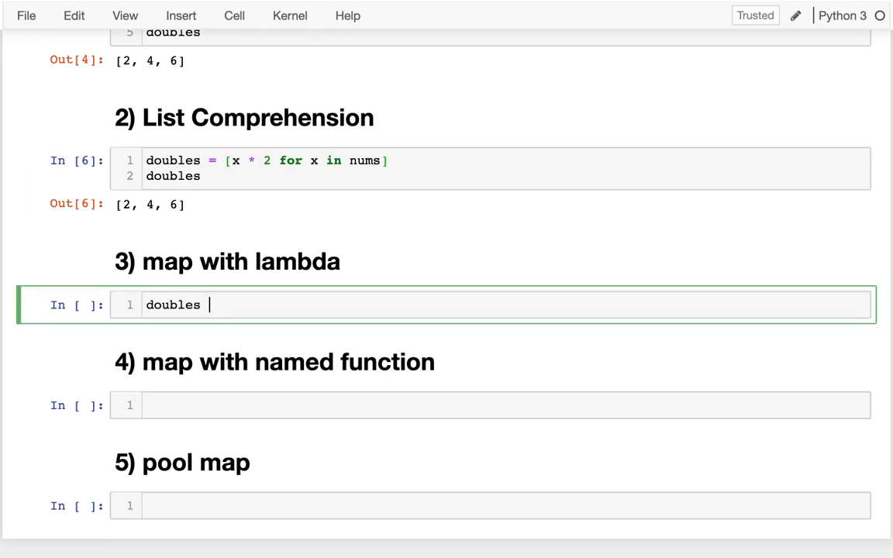
text(=)
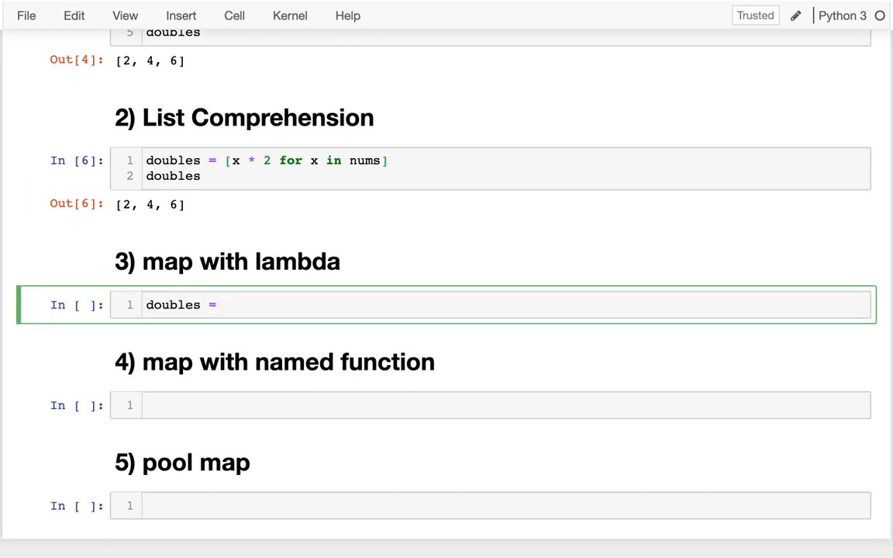
text(map())
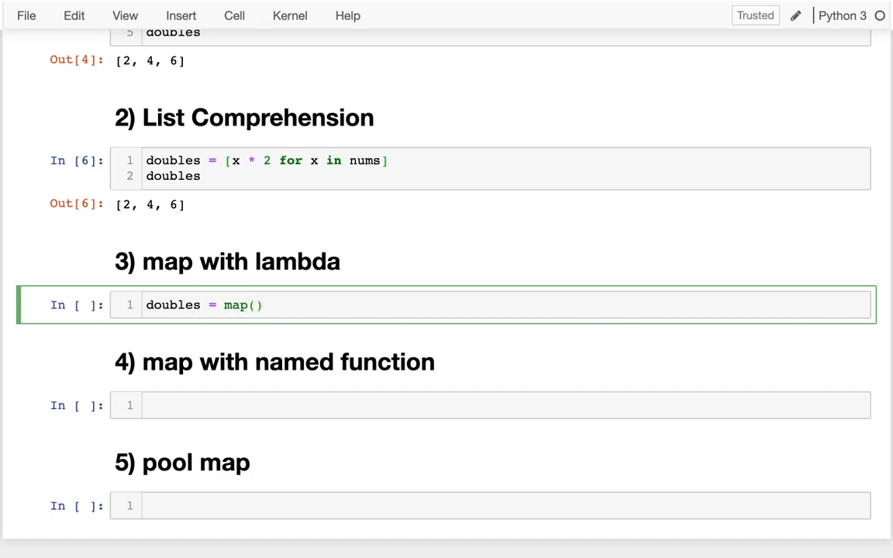
text(FUNC_REF)
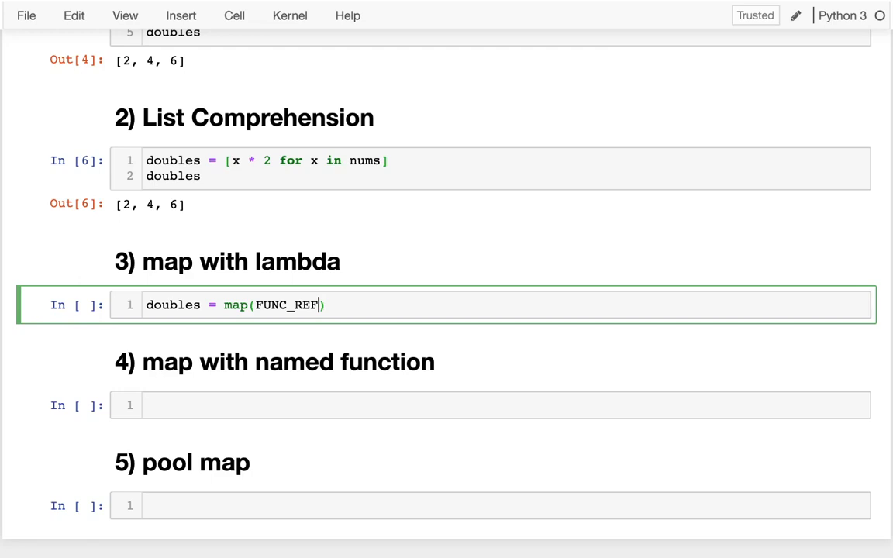
text(,)
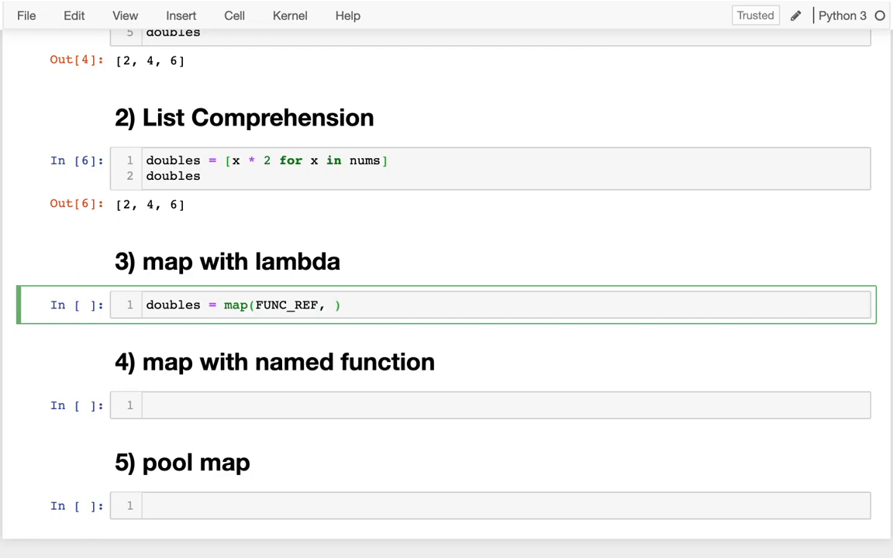
text(nums)
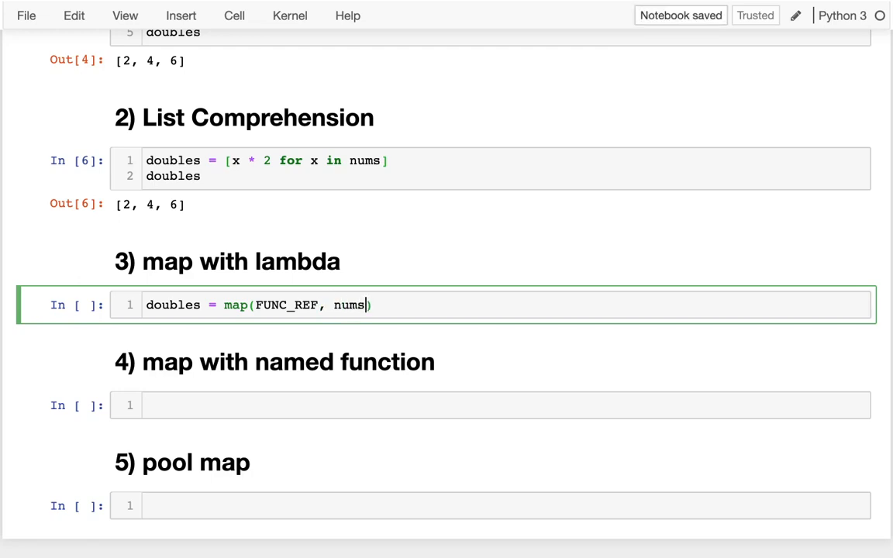
mouse_move(278, 366)
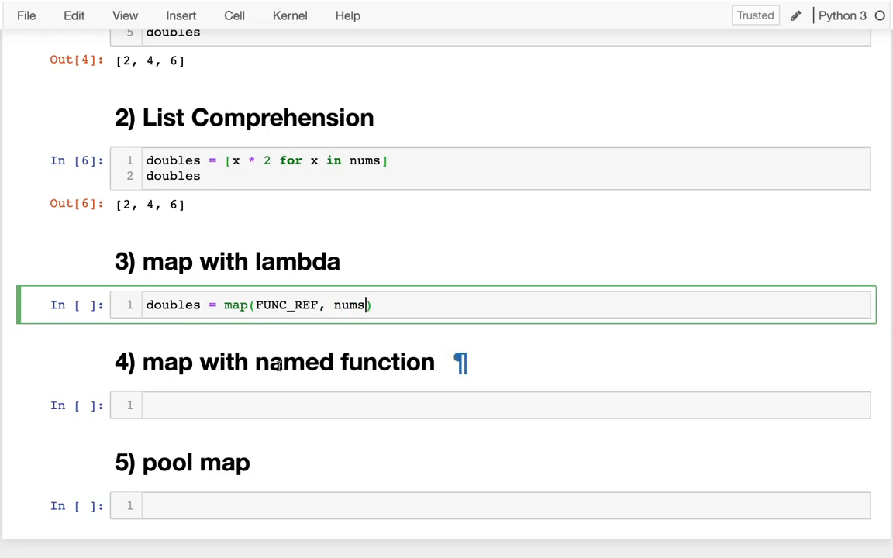
- Replace FUNC_REF with lambda x: x * 2, add a doubles line, and run it
double_click(287, 305)
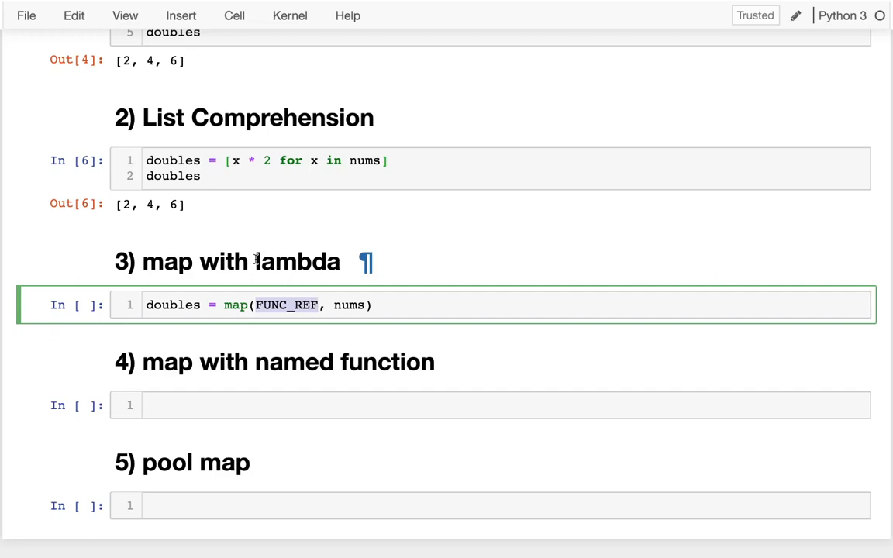
mouse_move(256, 304)
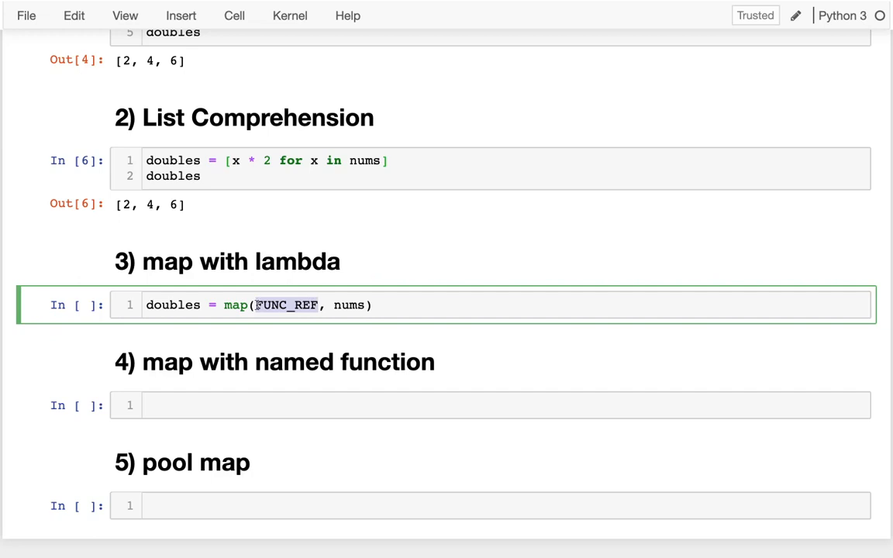
text(lambda x)
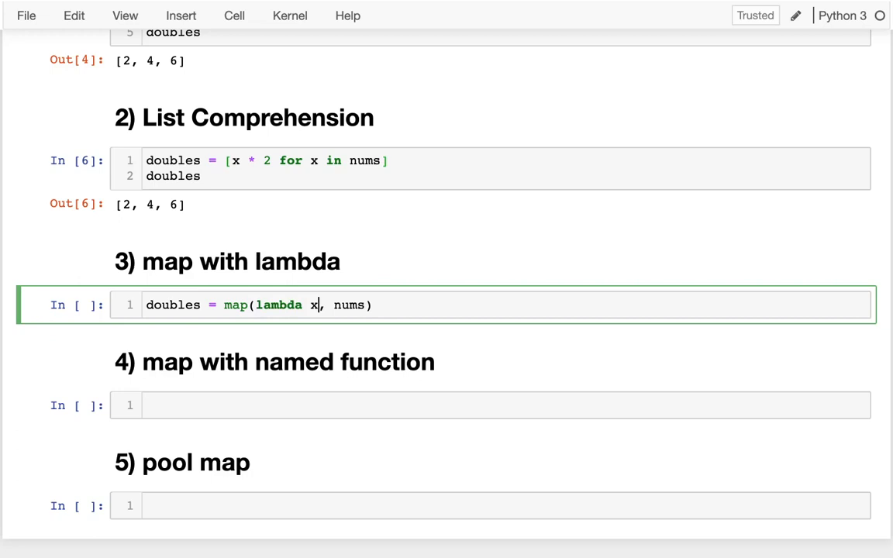
text(: ????)
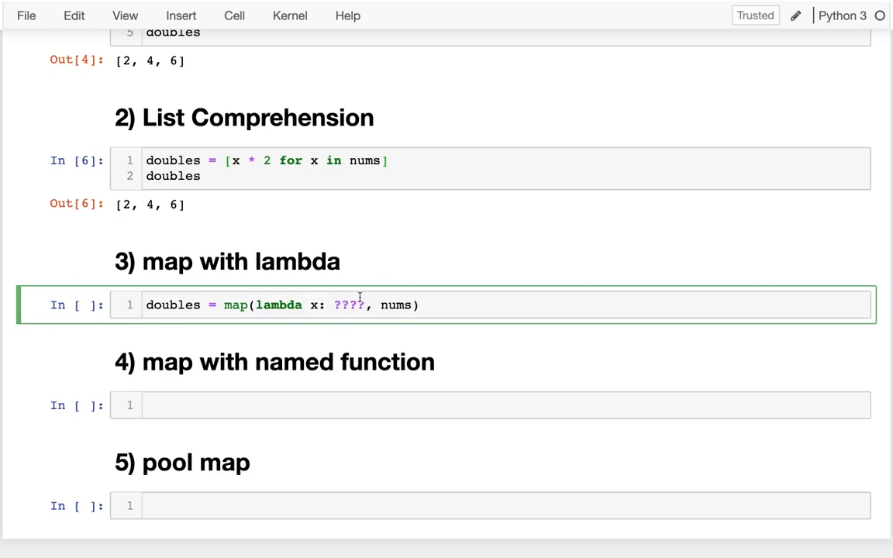
drag(255, 305, 368, 304)
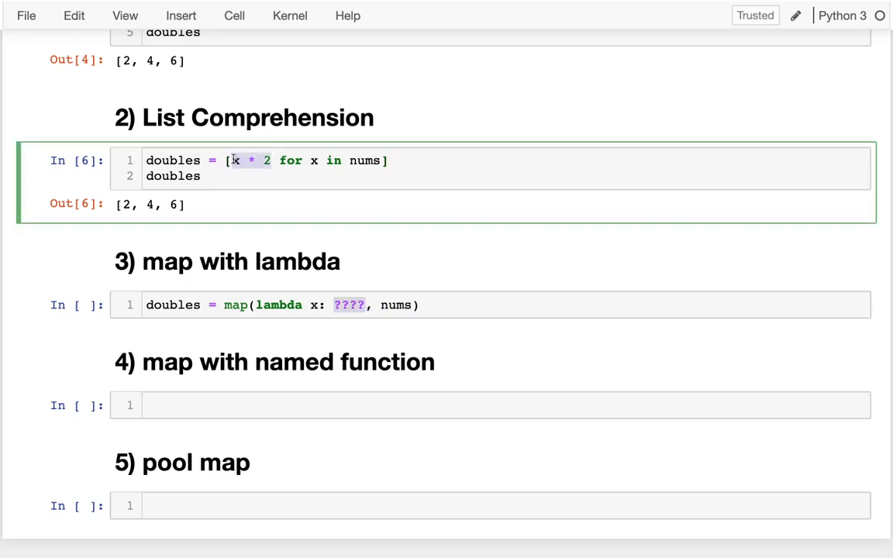
click(364, 305)
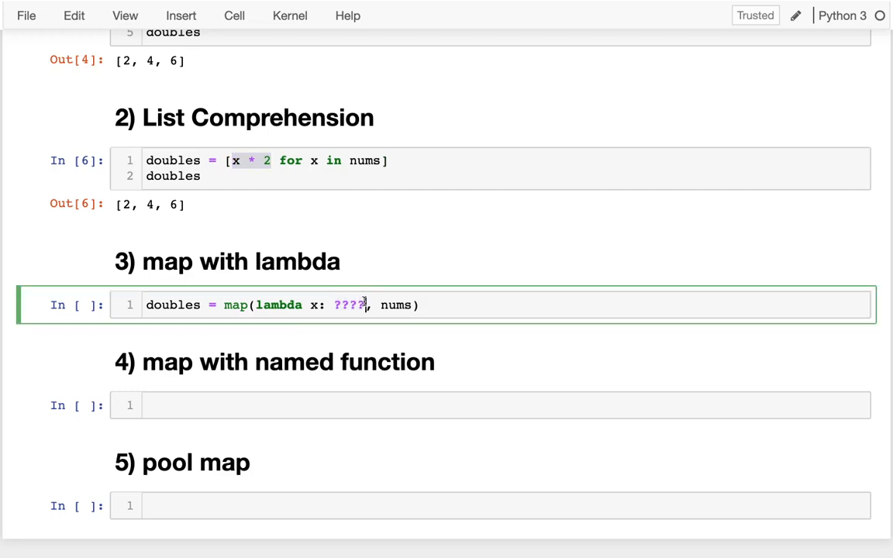
text(x * 2)
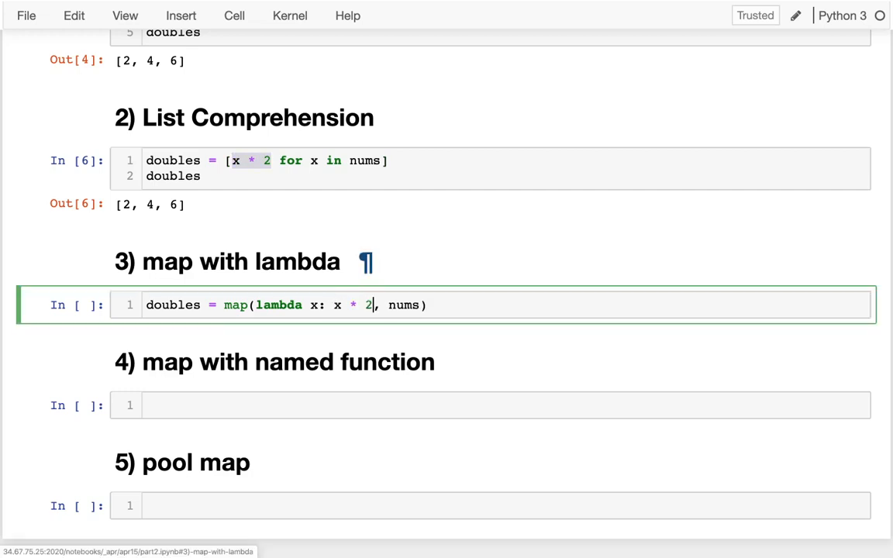
text(doubles)
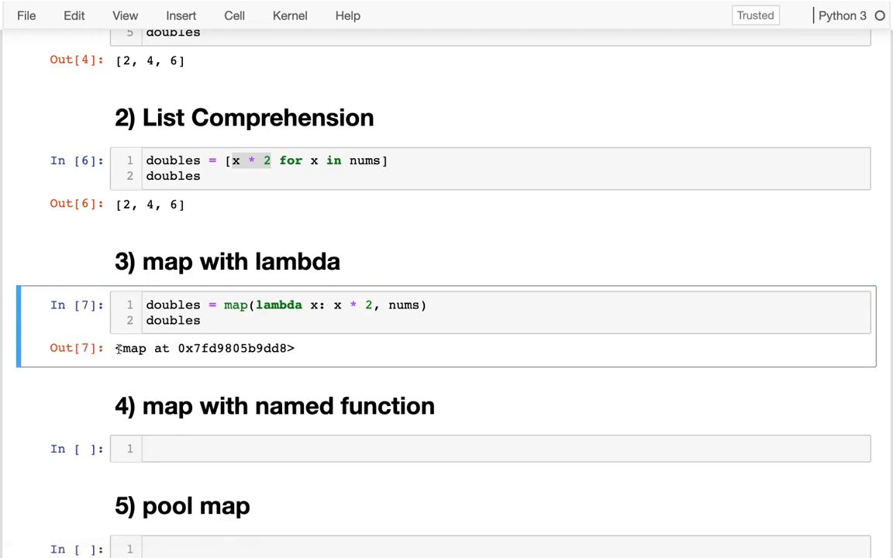
- Try next(doubles), then wrap the map call in list() and rerun to get [2, 4, 6]
text(next()
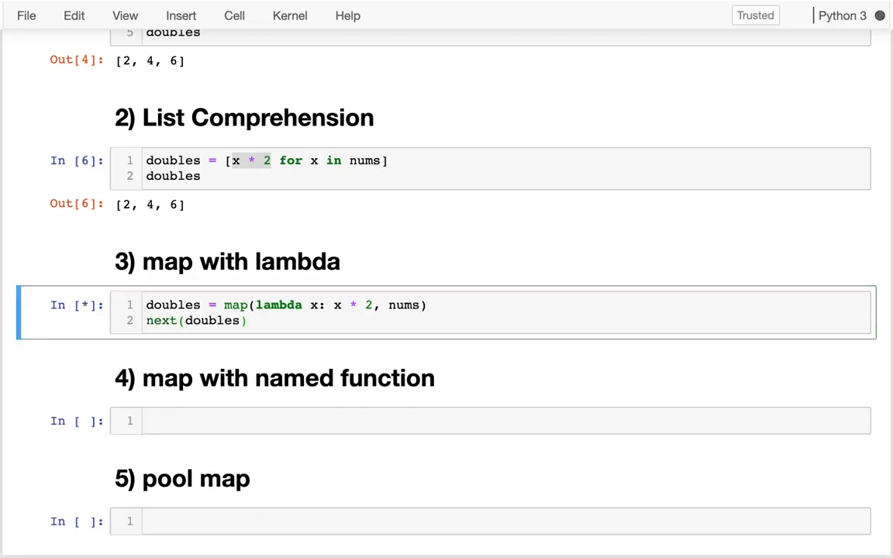
key(Shift+Enter)
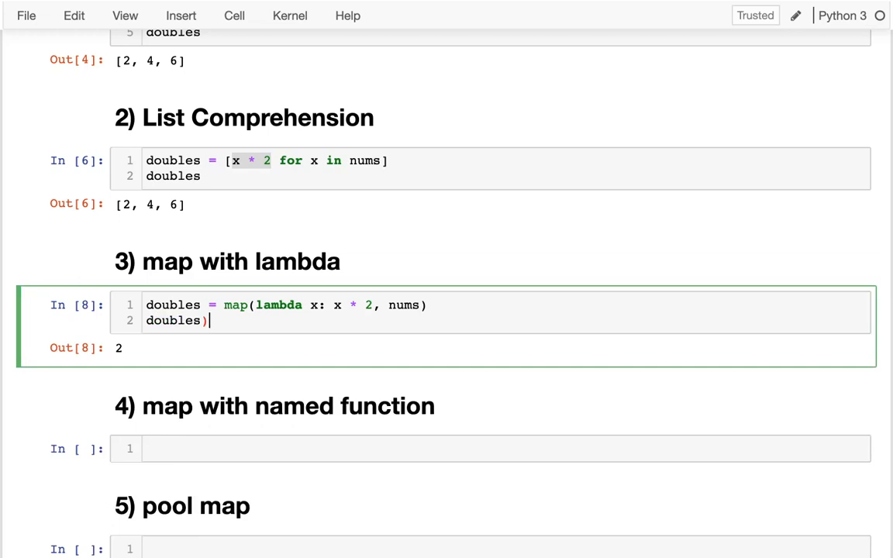
key(shift+enter)
text(list()
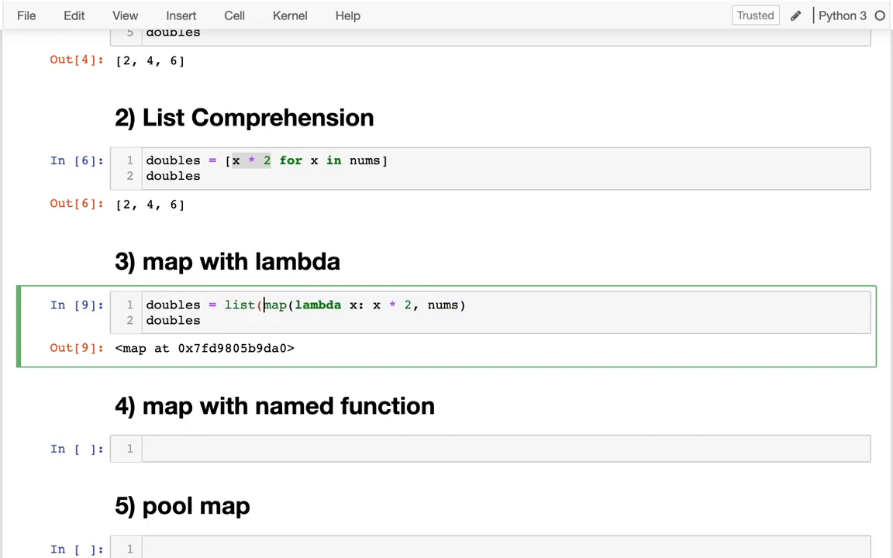
text())
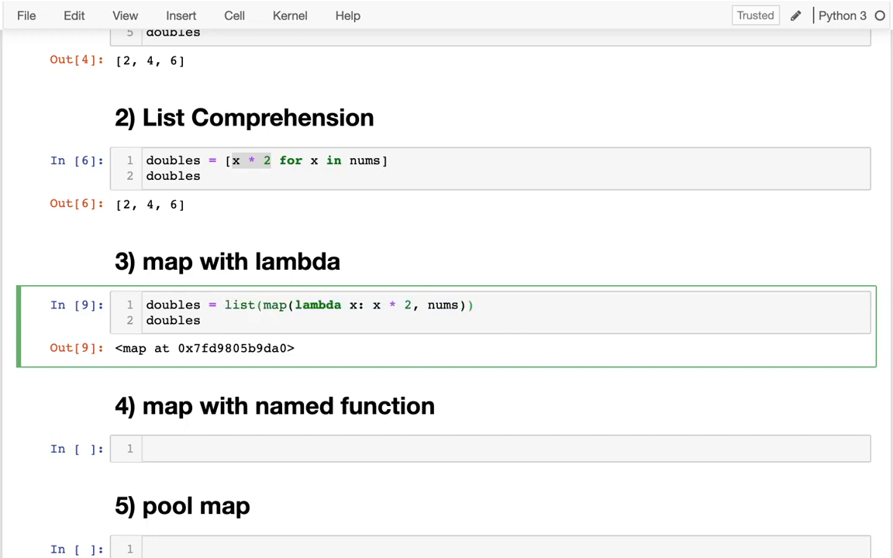
key(shift+enter)
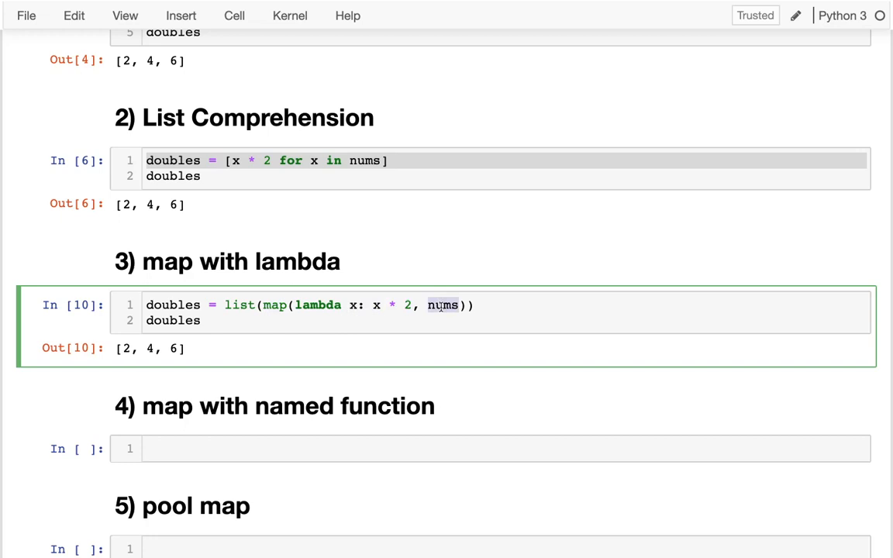
- Add the map code and a def mult2(x): header to the named-function cell
scroll(down, 3)
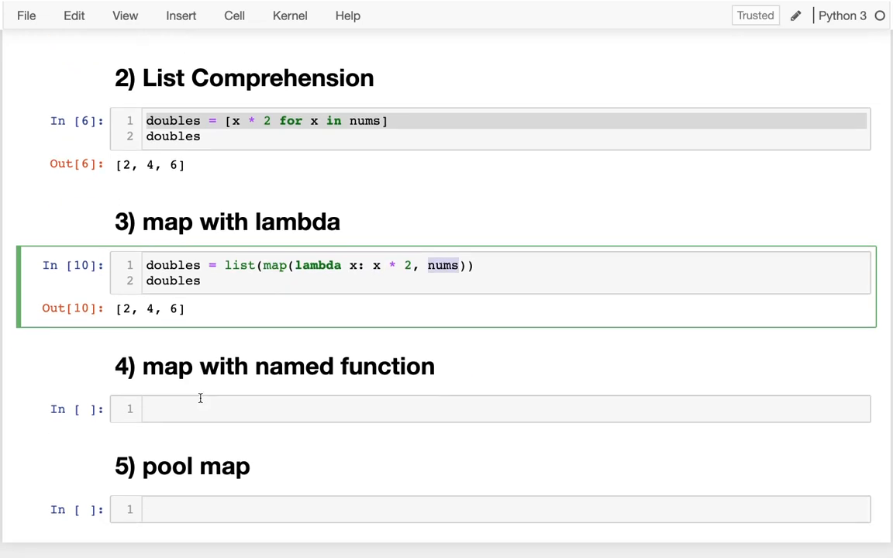
scroll(down, 3)
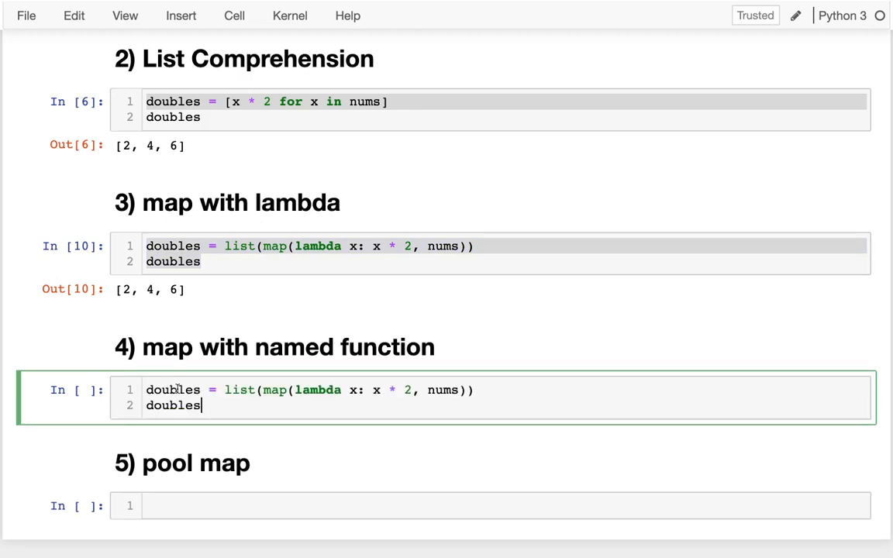
scroll(down, 3)
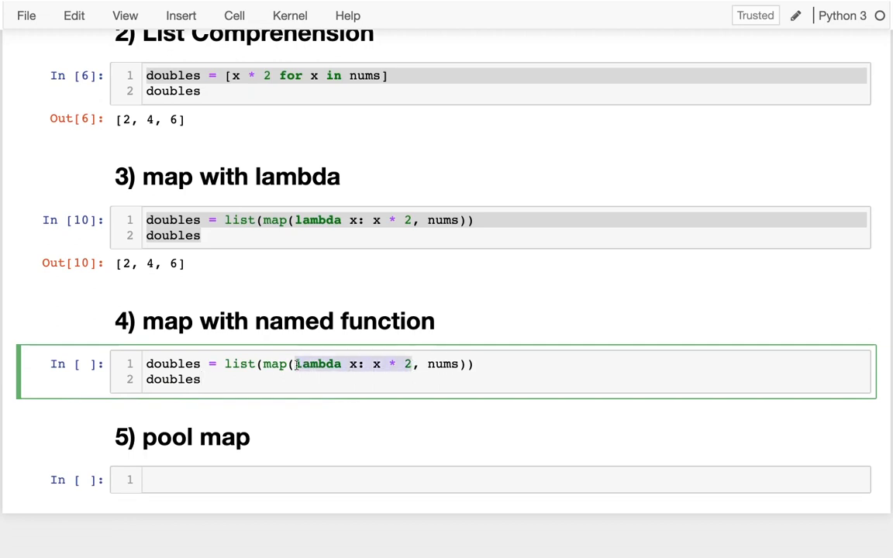
text(FUNC_REF)
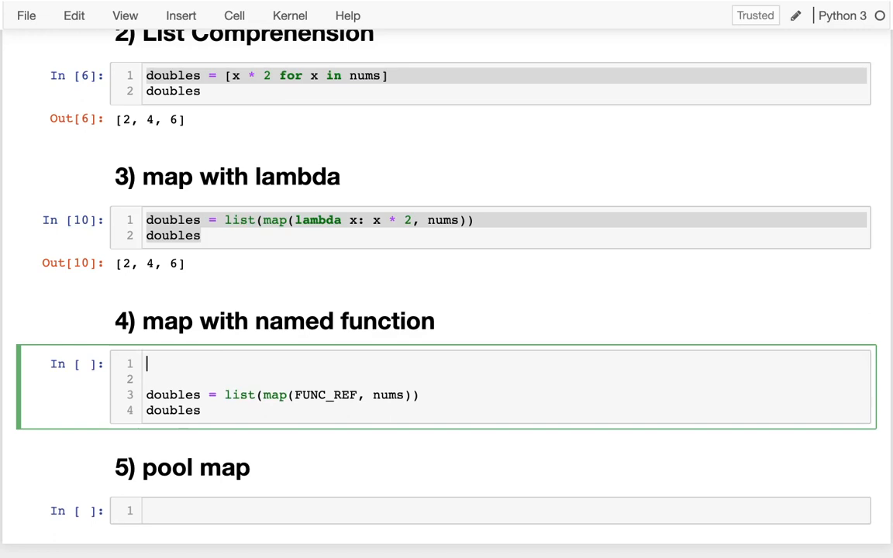
text(def mult2)
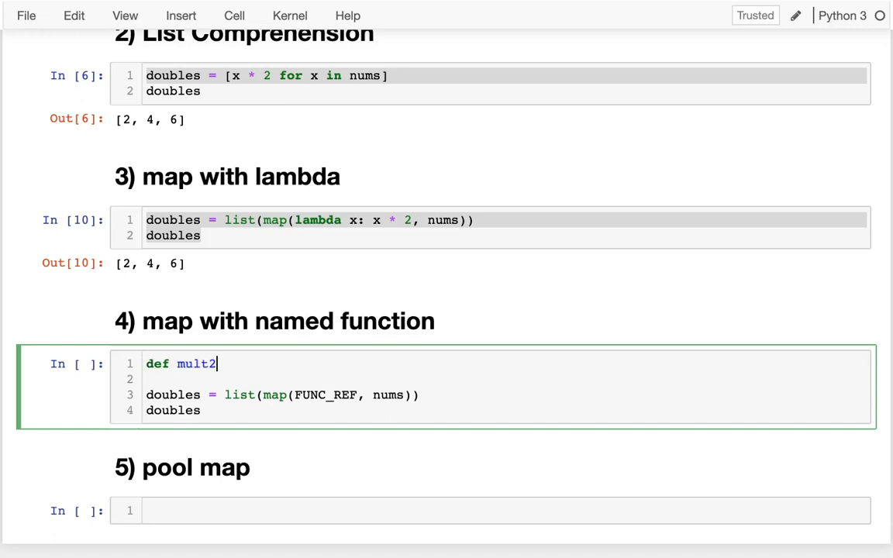
text((x):)
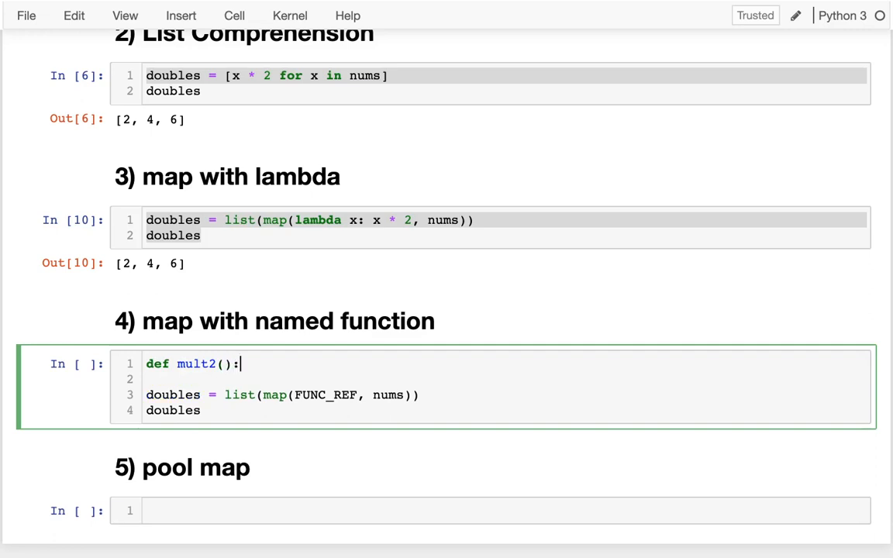
key(enter)
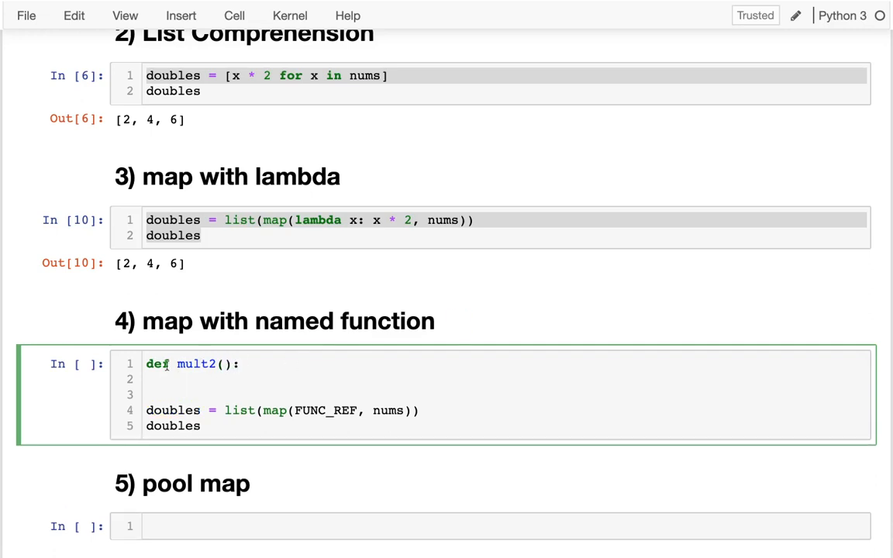
- Give mult2 the body return x * 2 and map mult2 over nums
click(182, 379)
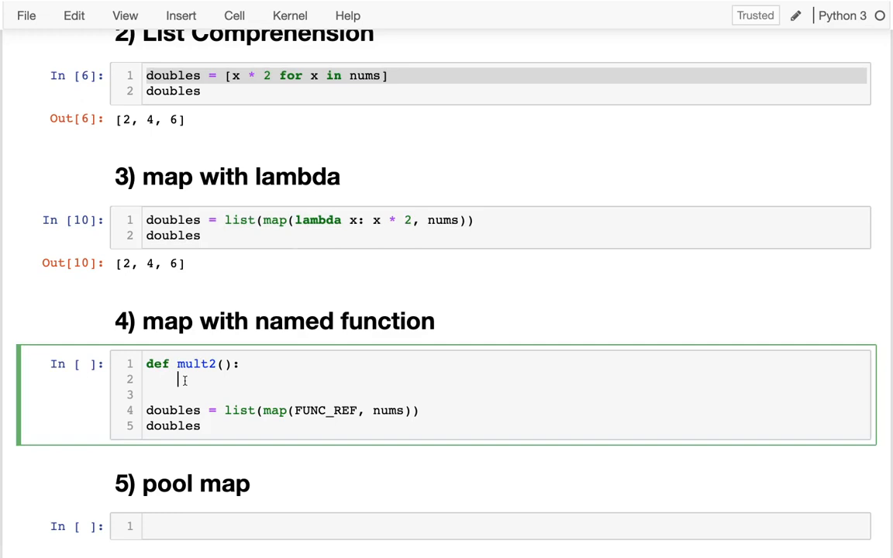
text(return ????)
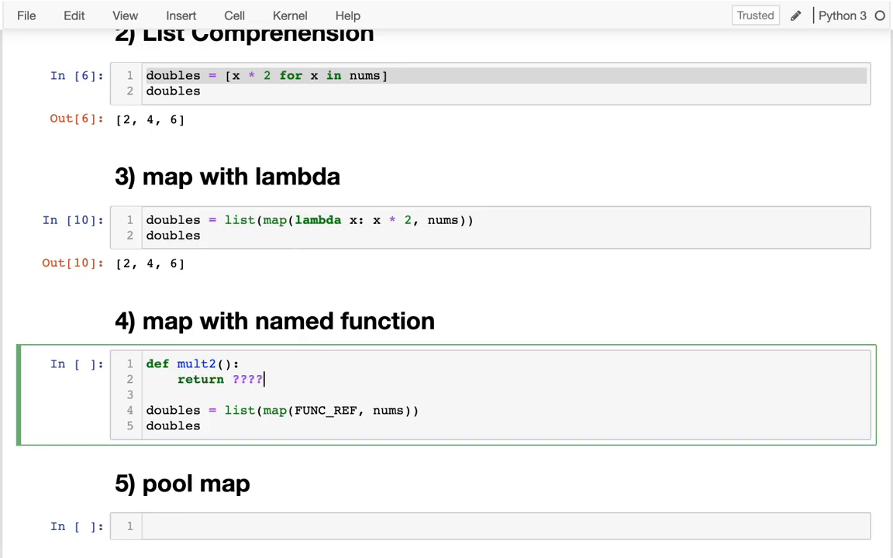
text(????)
click(196, 363)
text(x)
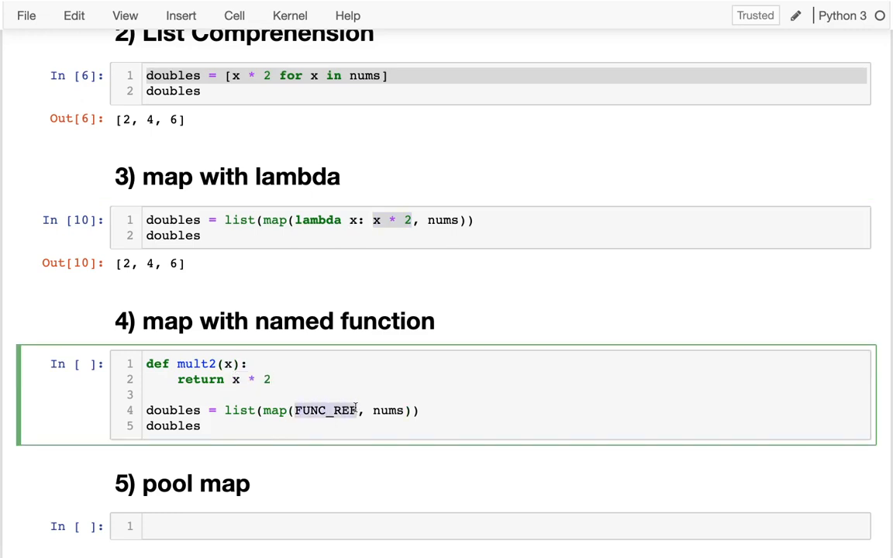
text(mult2)
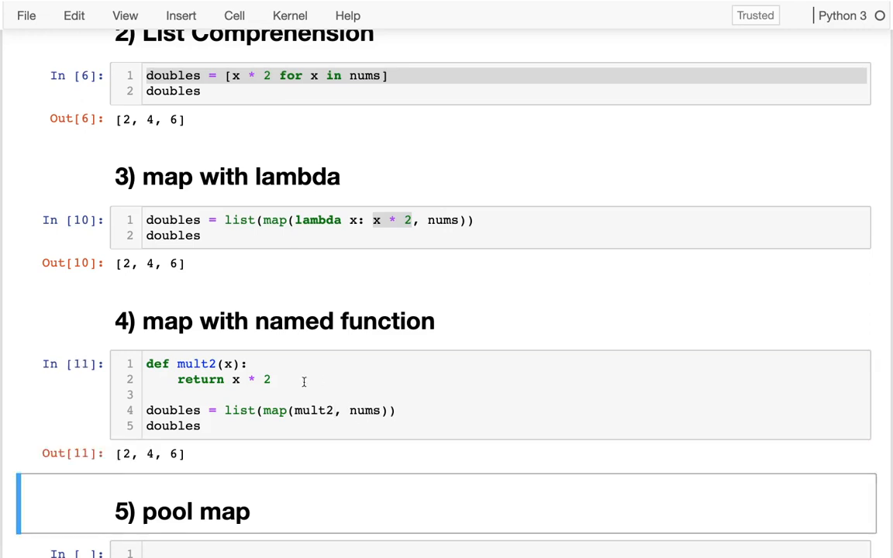
click(192, 363)
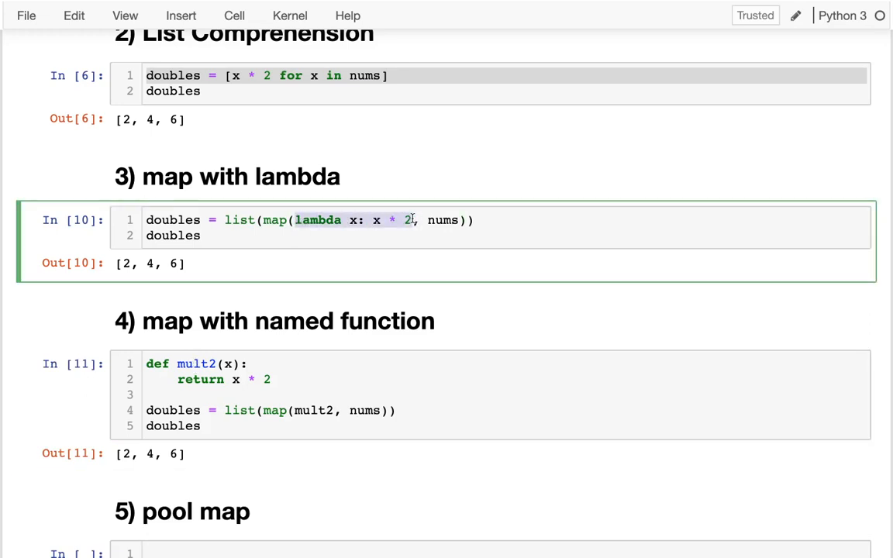
- Start the pool map cell with a 'with Pool() as p:' block
scroll(down, 3)
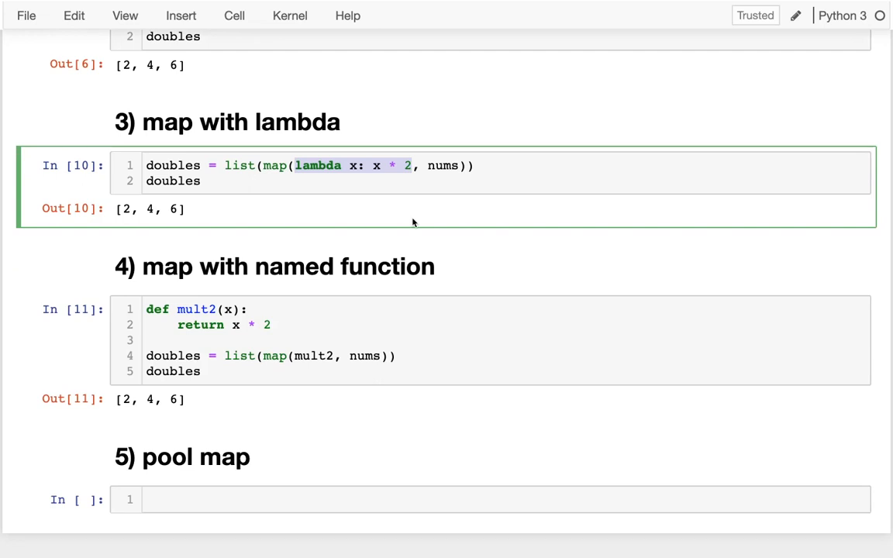
mouse_move(370, 317)
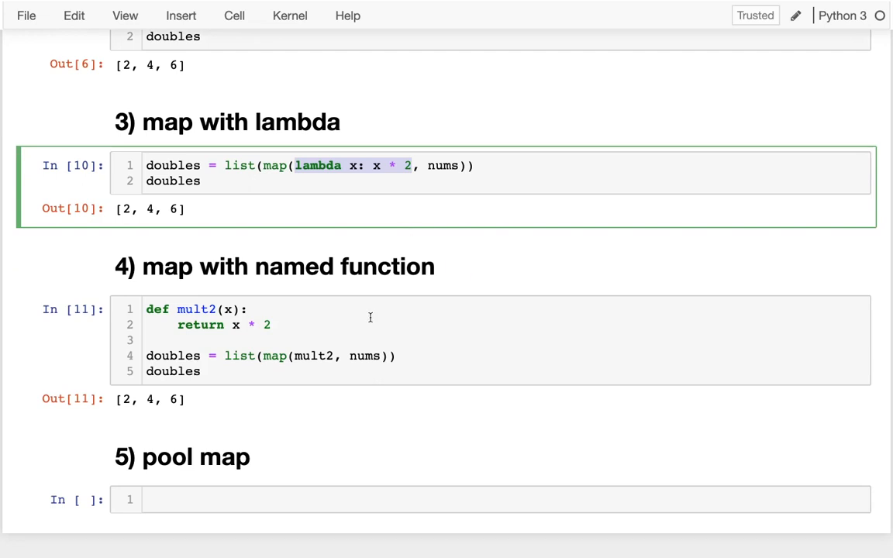
scroll(up, 3)
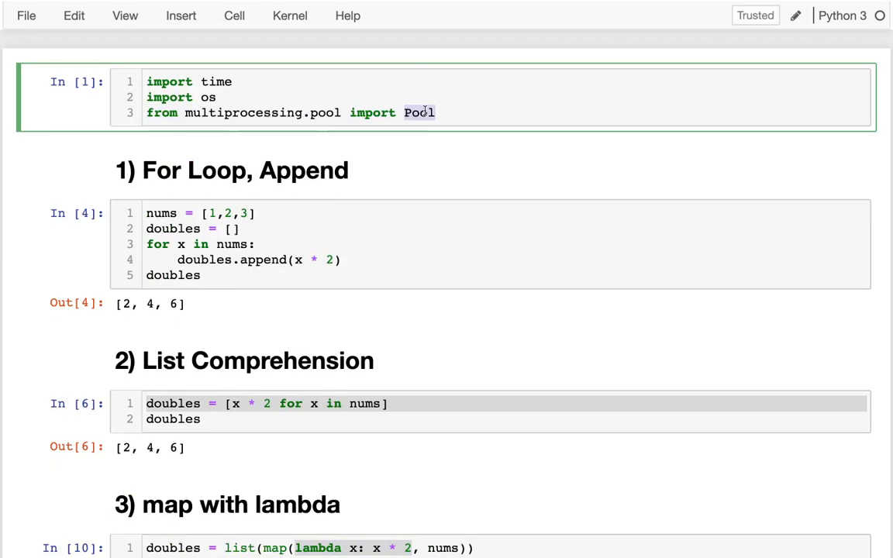
scroll(down, 3)
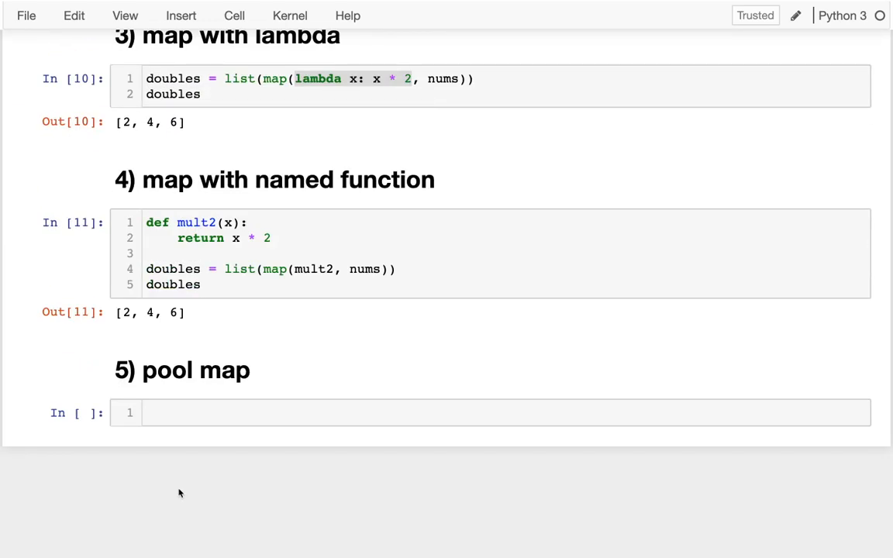
text(with)
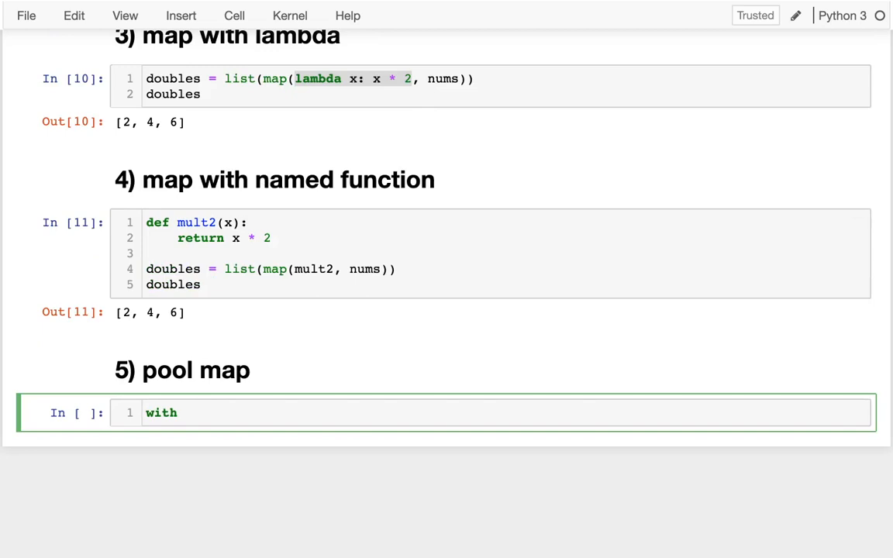
text(Pool())
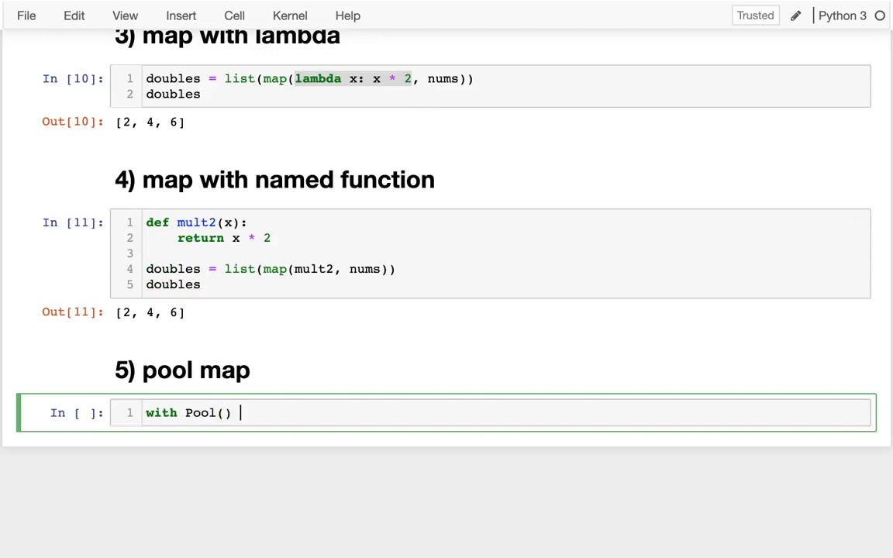
text(as)
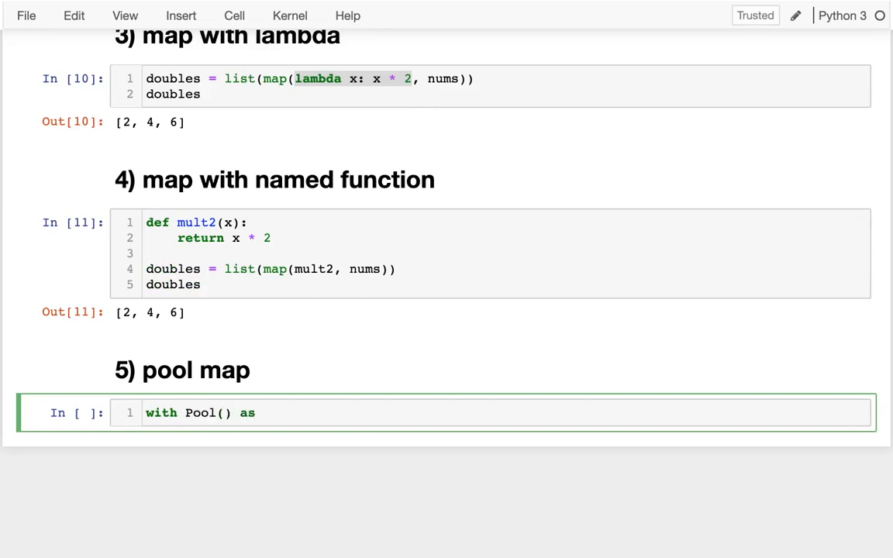
text(p:)
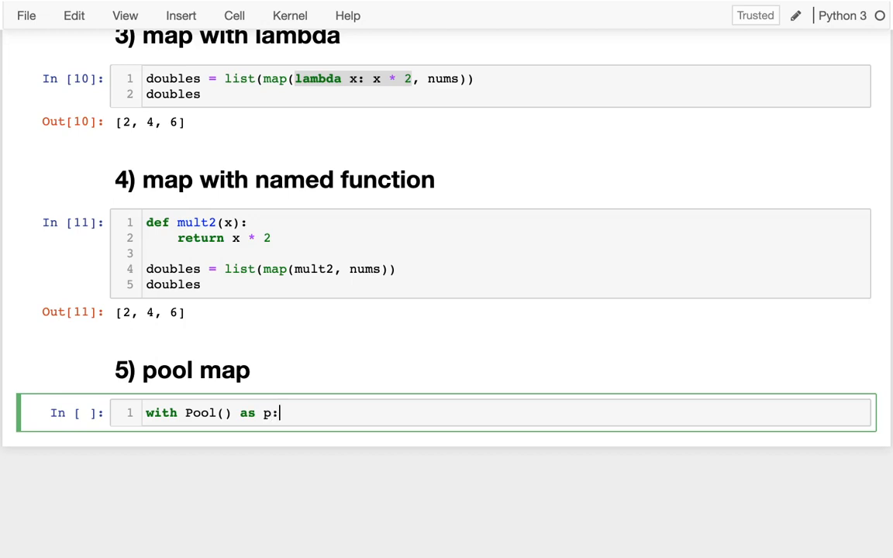
key(enter)
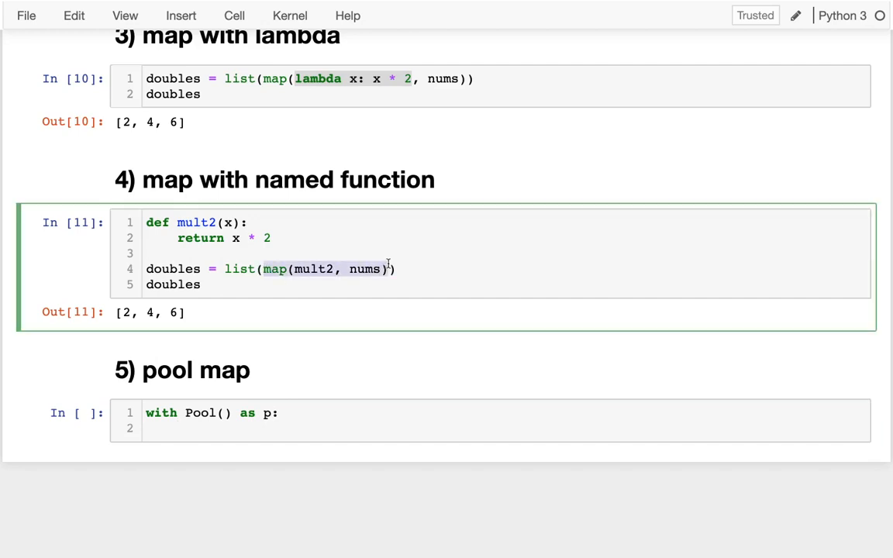
- Inside the block, assign doubles = p.map(mult2, nums)
text(map(mult2, nums))
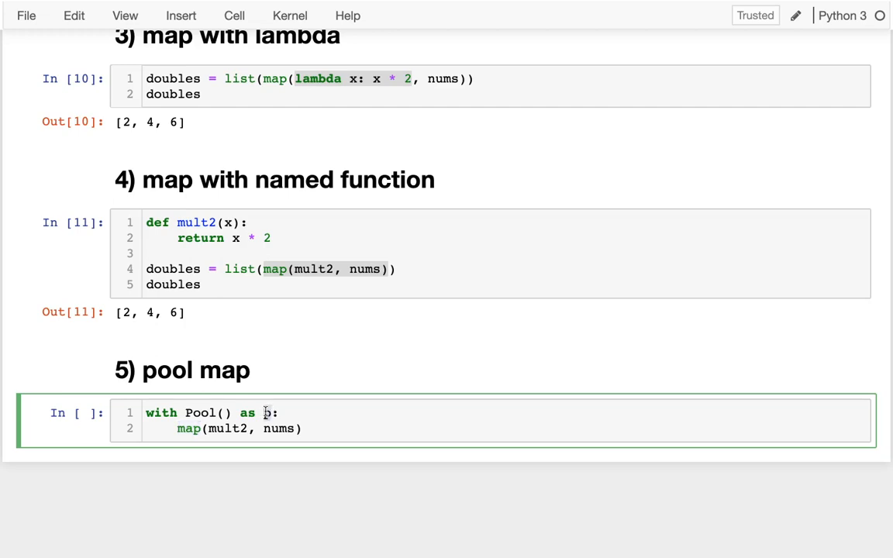
text(p)
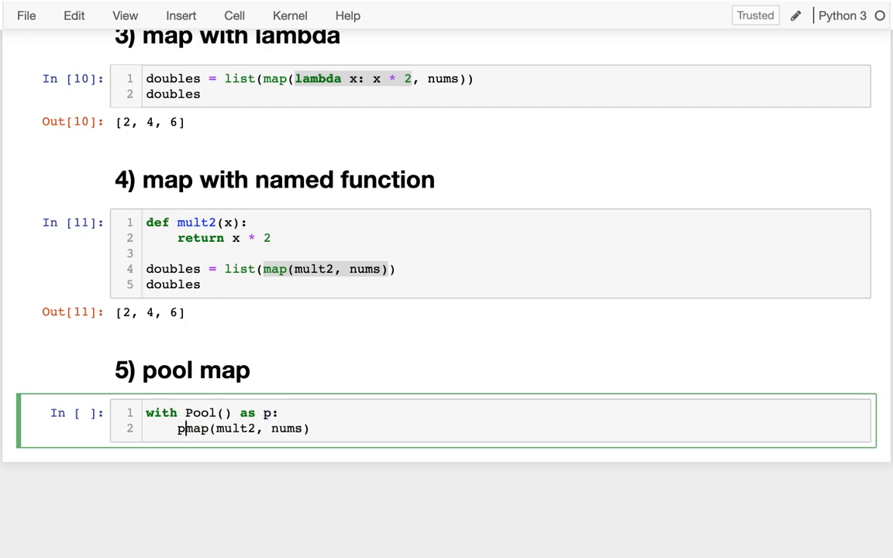
text(.)
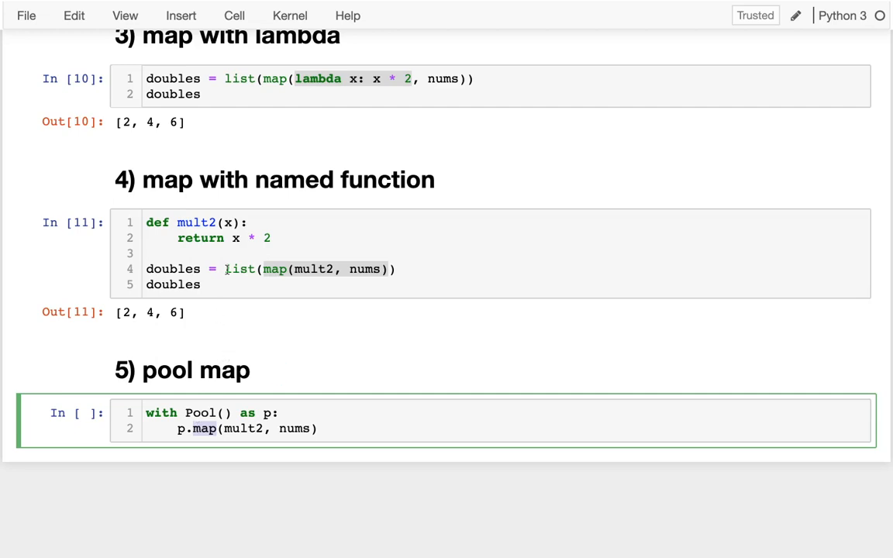
click(213, 269)
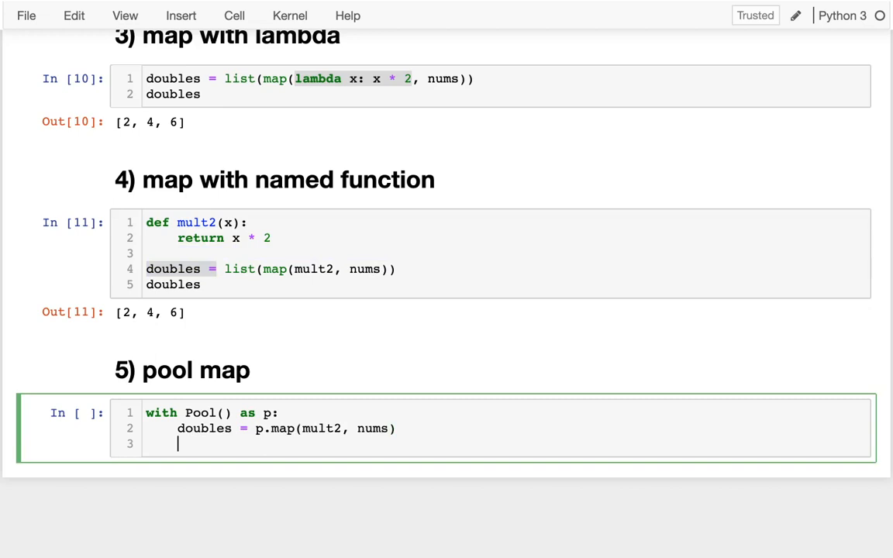
text(doub)
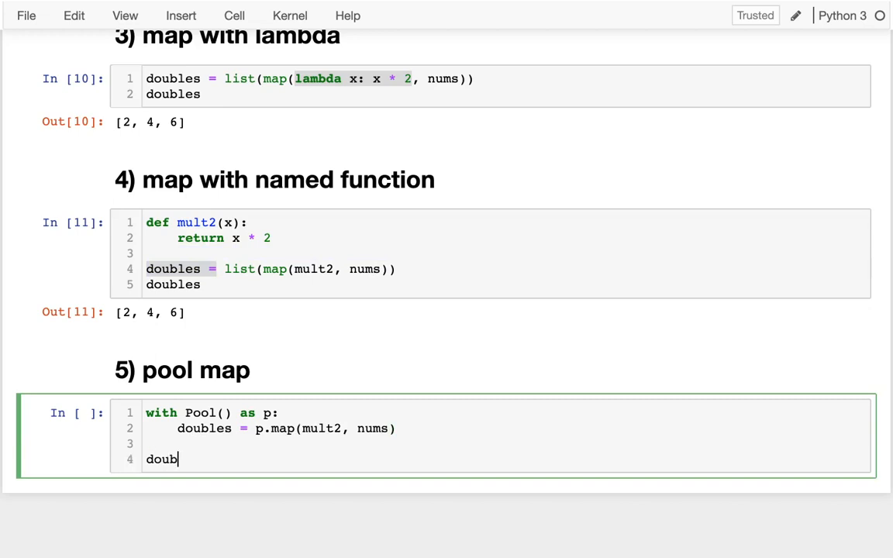
text(les)
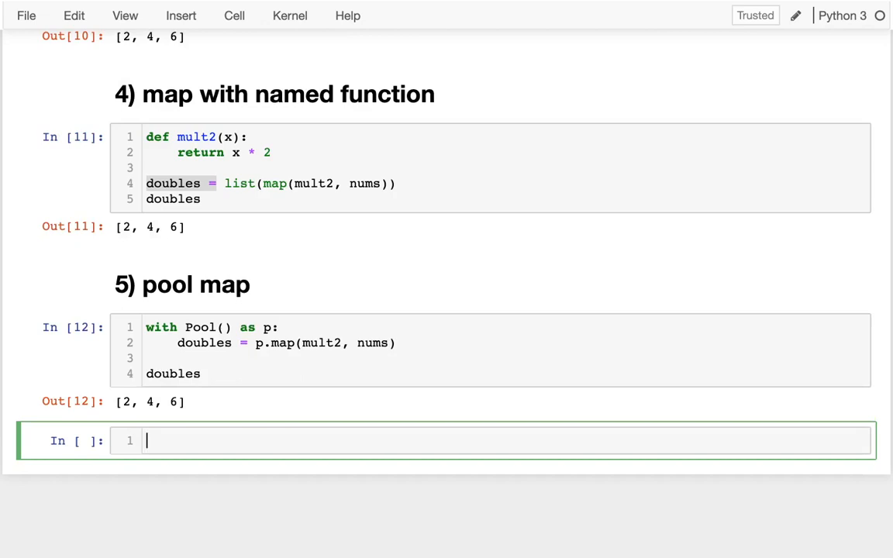
mouse_move(240, 339)
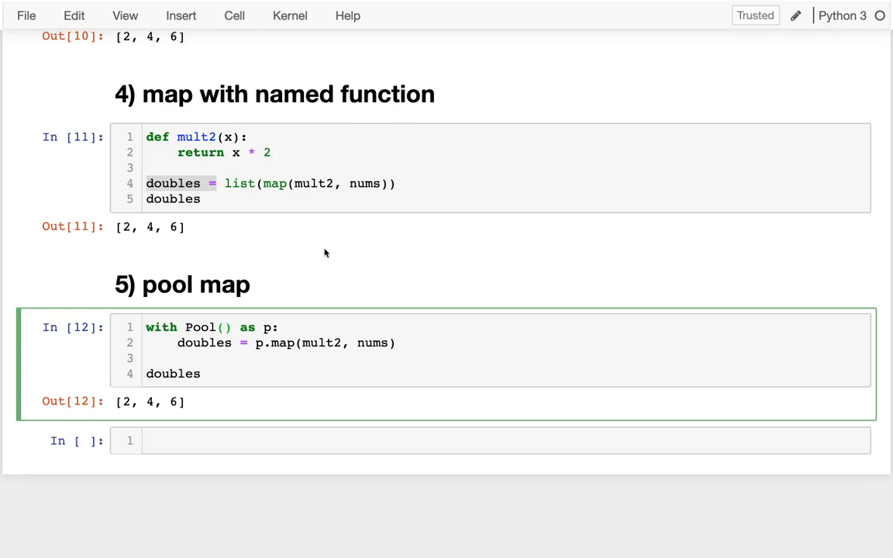
text(100)
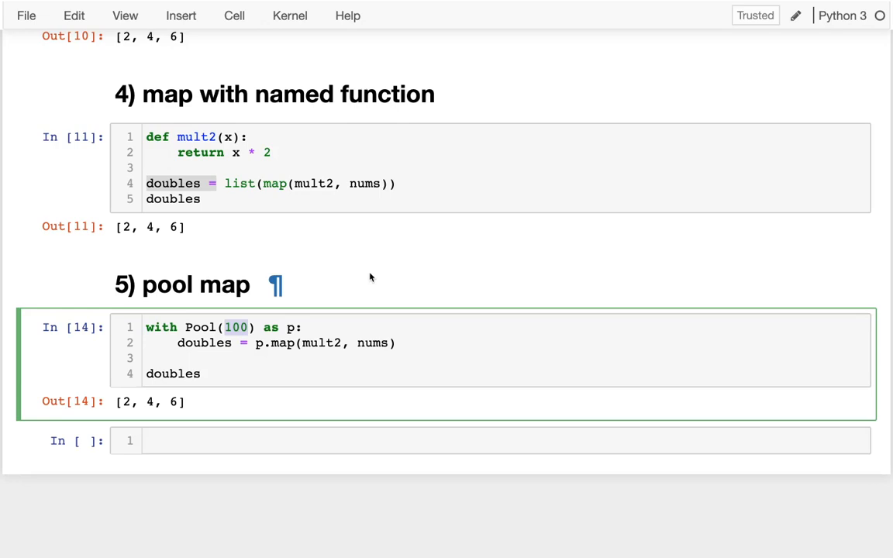
text(3)
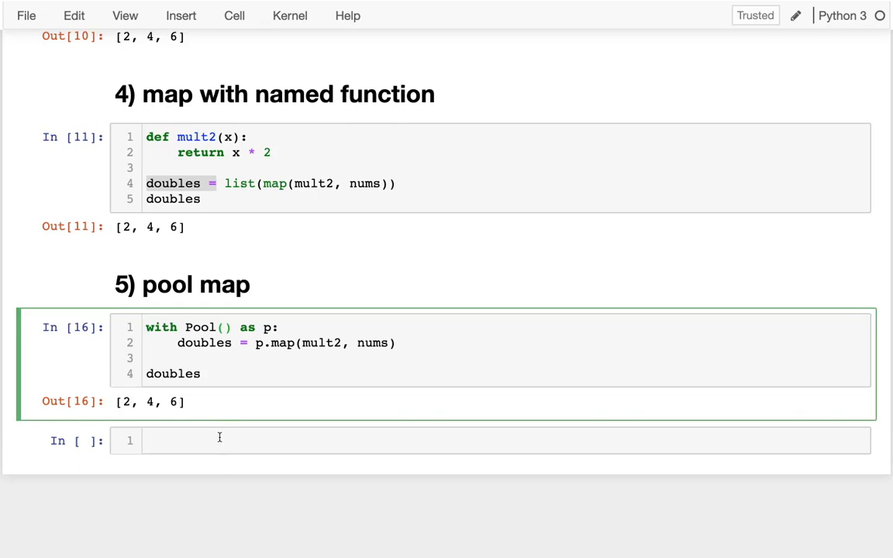
- Type import os and os.cpu_count() in the empty cell and run it, reporting 1
scroll(down, 3)
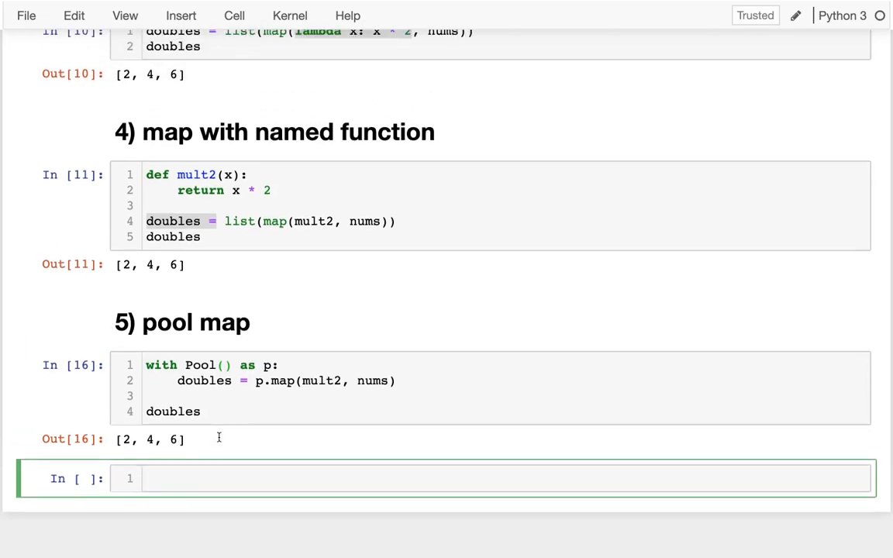
text(import os)
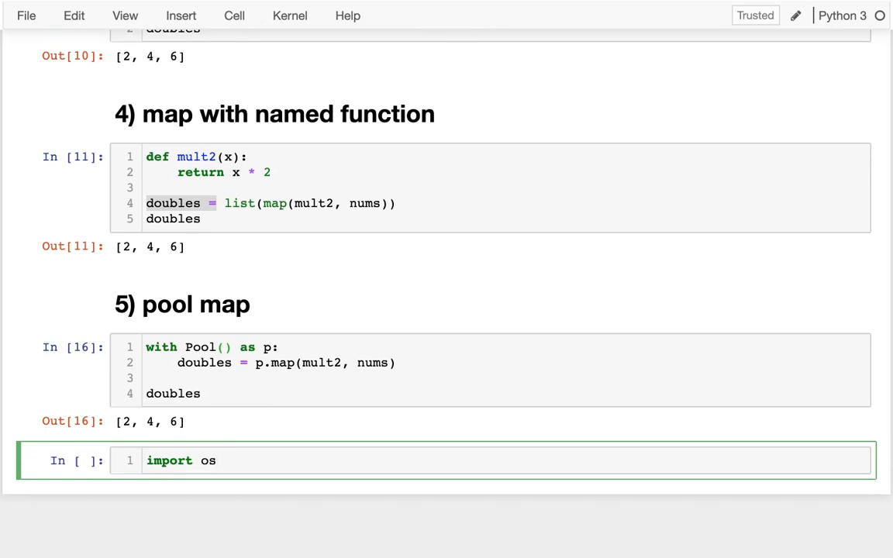
text(os.cpu_count()
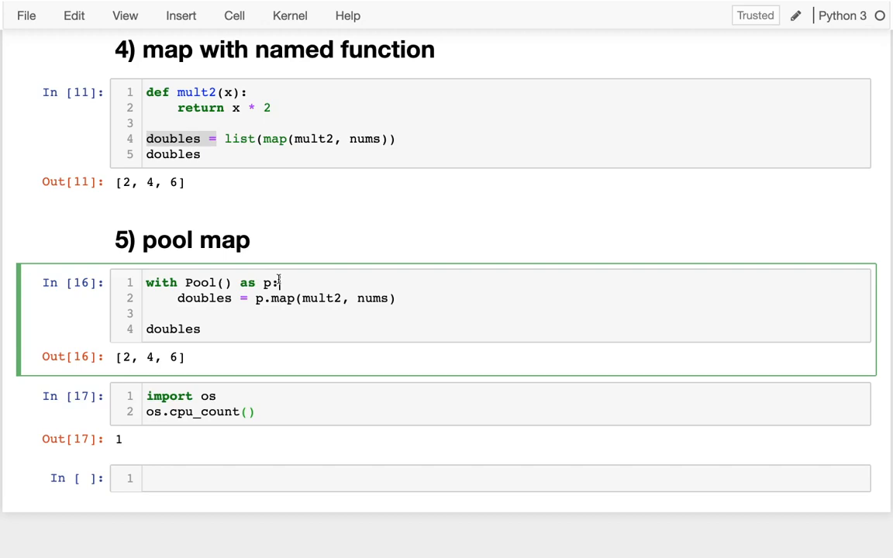
- Change the pool size to Pool(10)
click(266, 138)
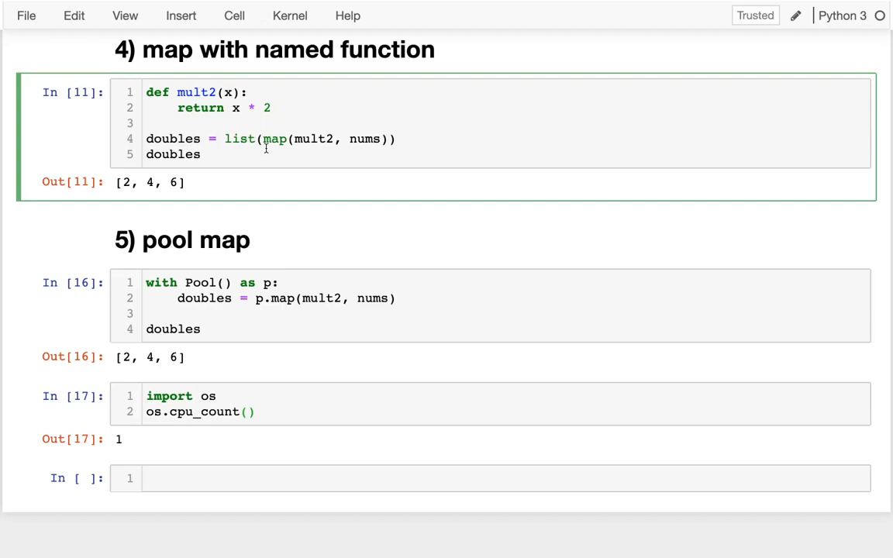
mouse_move(248, 271)
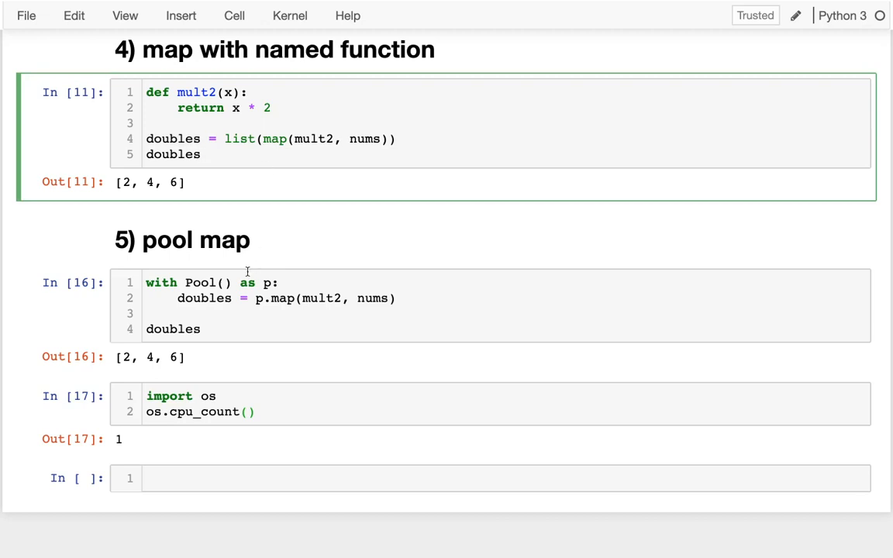
click(225, 282)
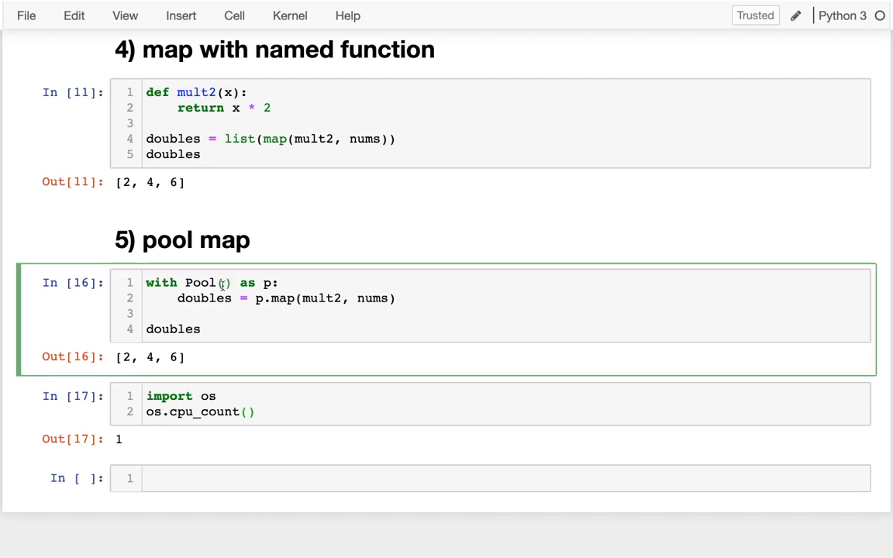
text(10)
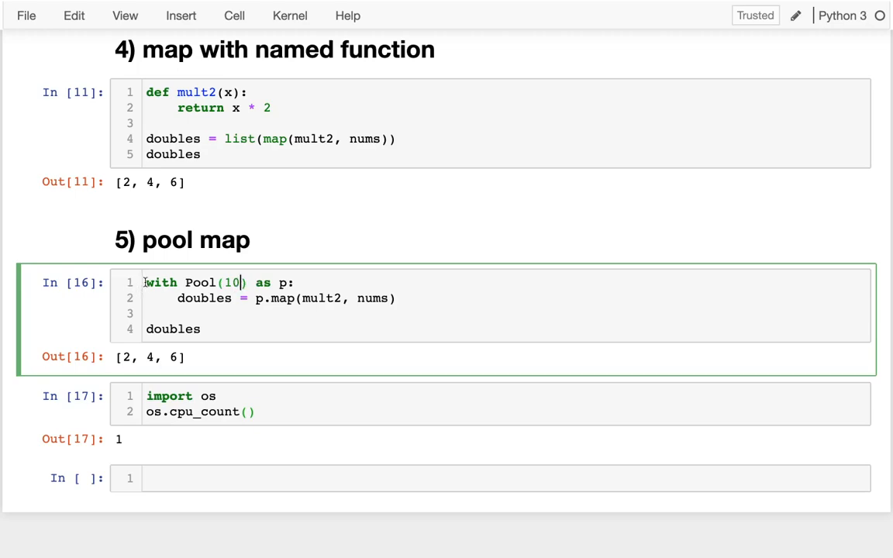
- Time the mult2 map with t0/t1 = time.time() and compute ms = (t1-t0)*1000
scroll(up, 3)
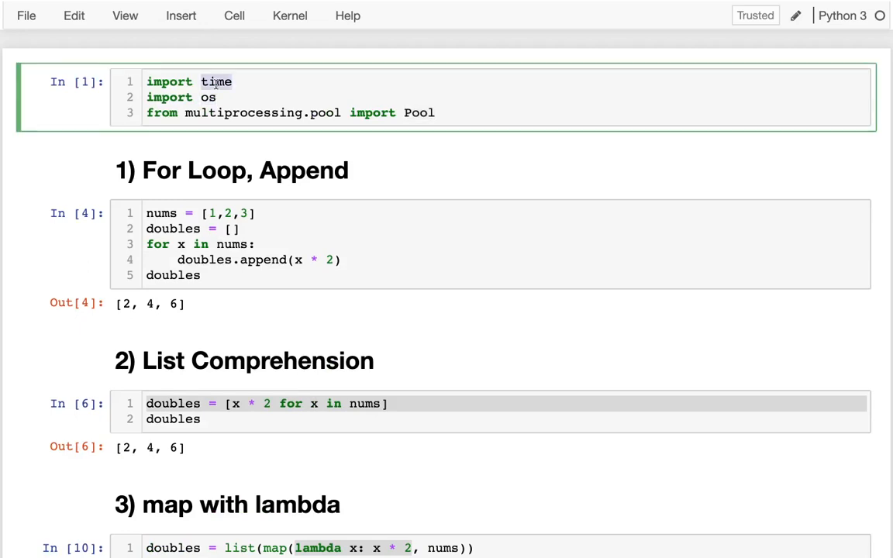
scroll(down, 3)
text(t)
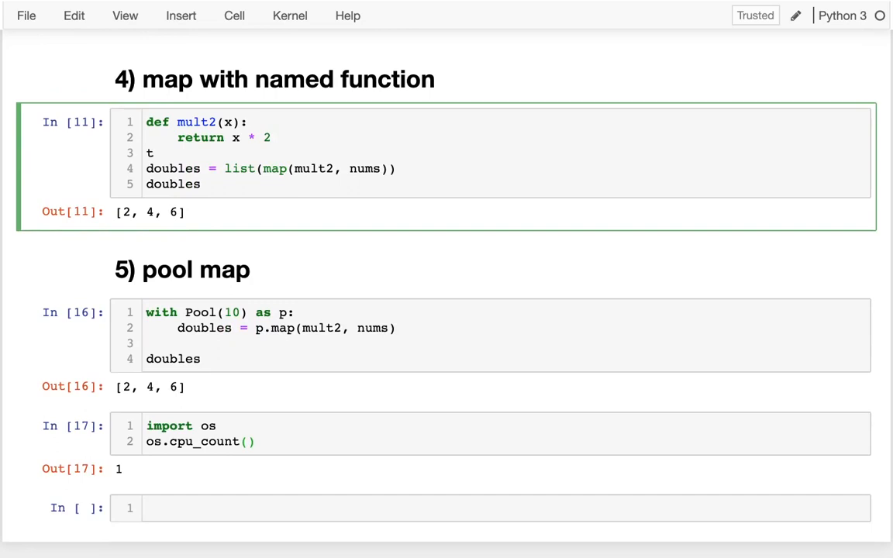
text(0 = time.time)
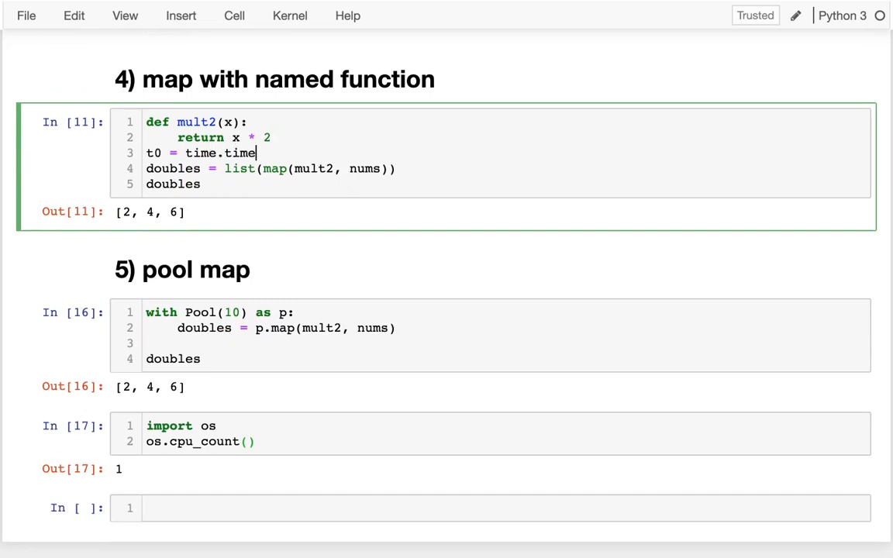
text(())
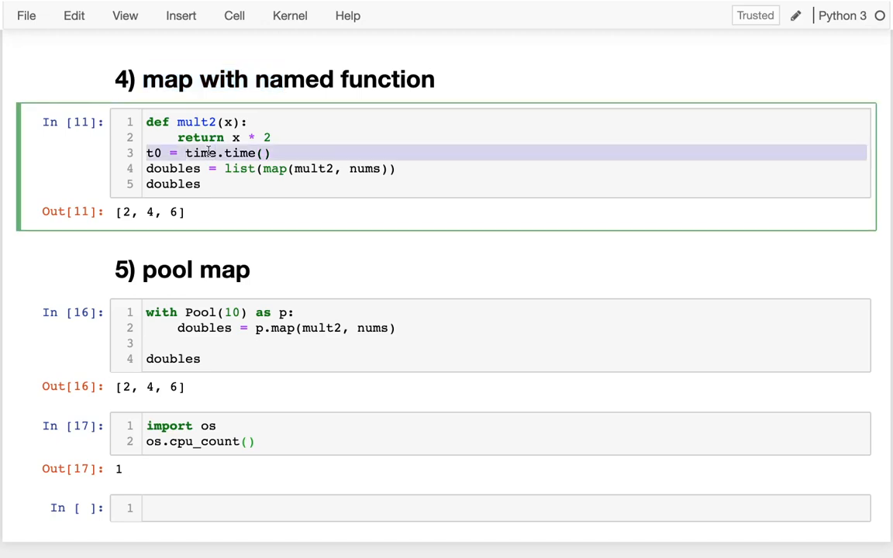
click(271, 153)
text(t1 = time.time()
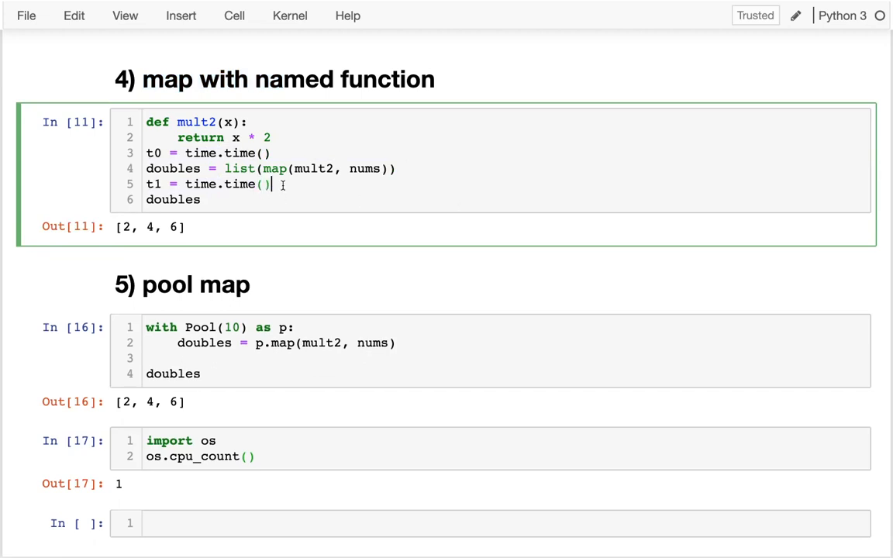
text(ms = t1)
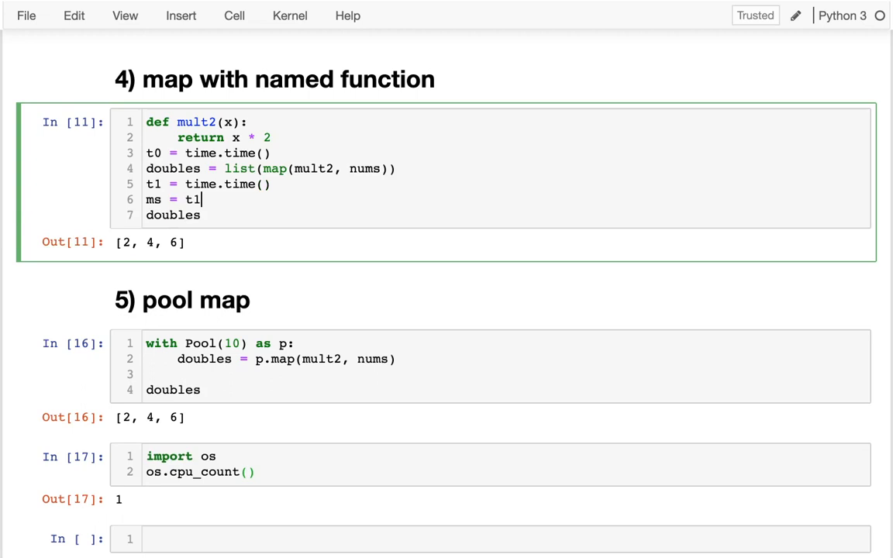
text(-t0)
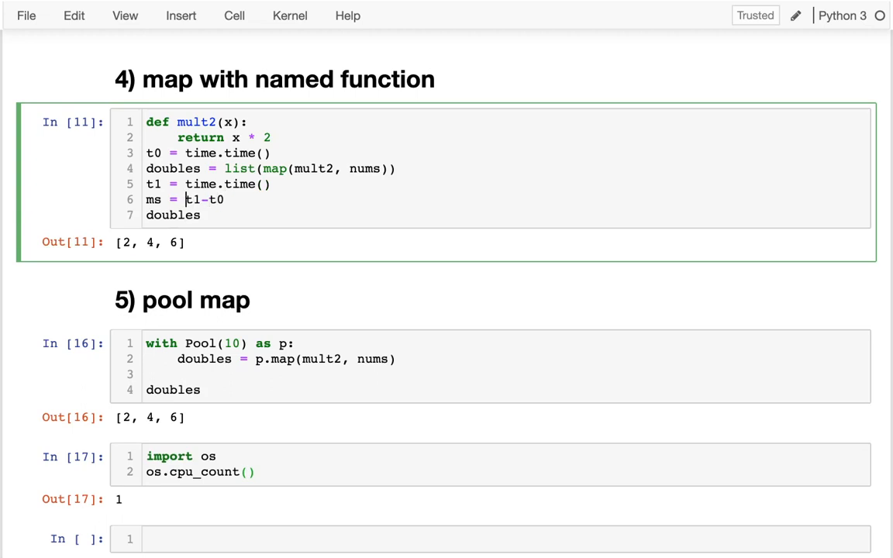
text(()
click(507, 215)
text(, ms)
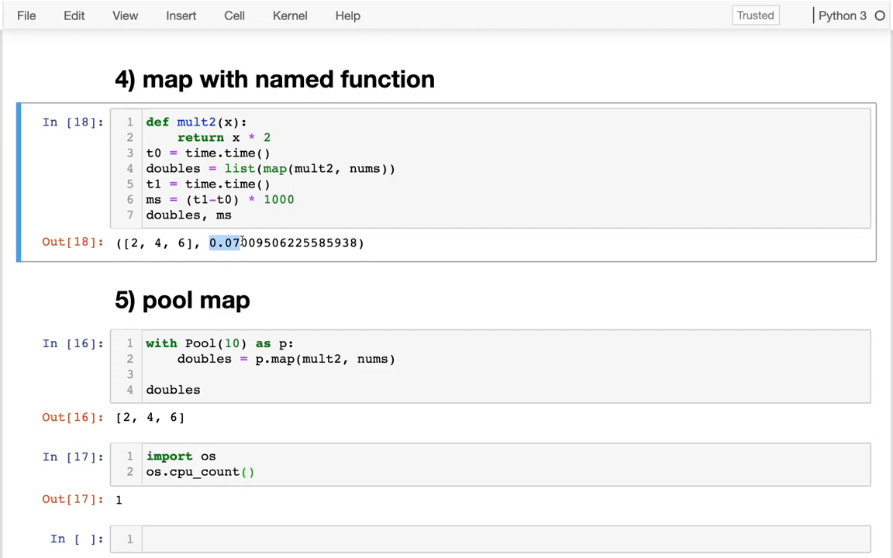
- Compare timings: plain map takes 0.07 ms, while Pool(100) takes about 1033 ms
click(232, 153)
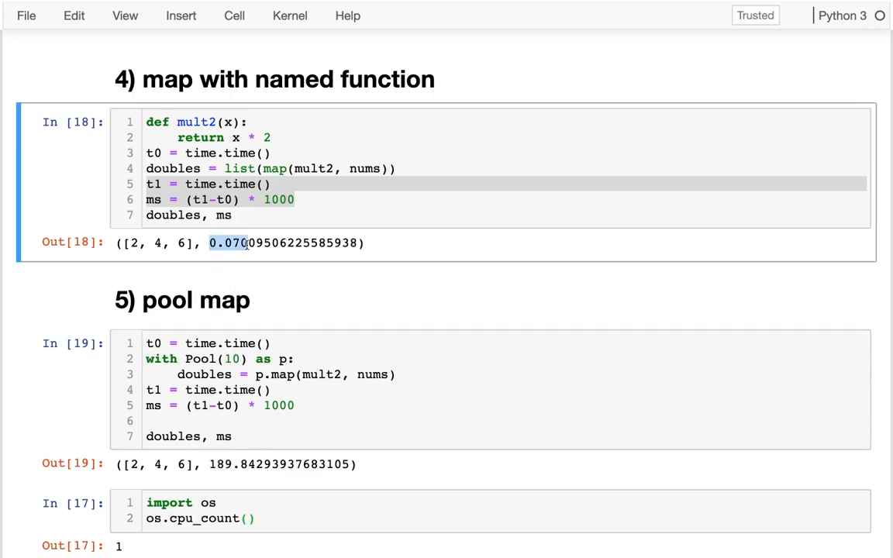
click(233, 358)
text(2)
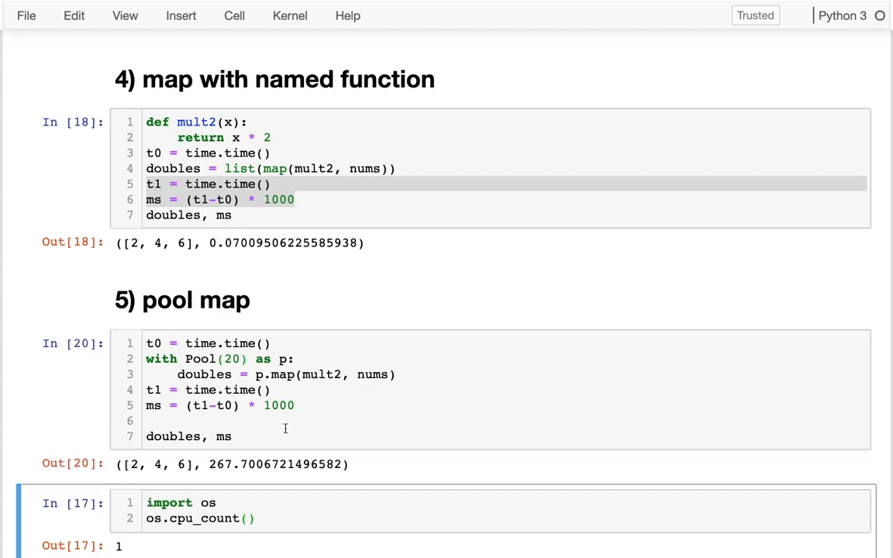
text(100)
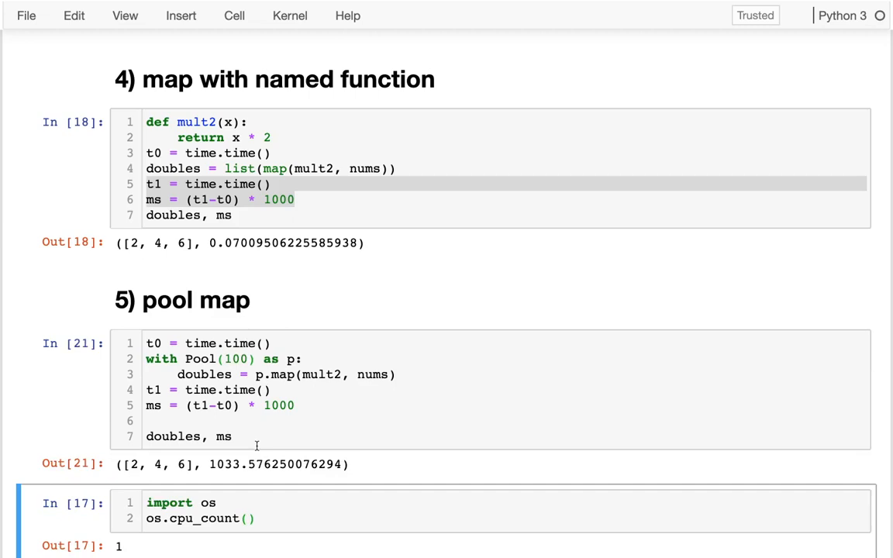
double_click(224, 464)
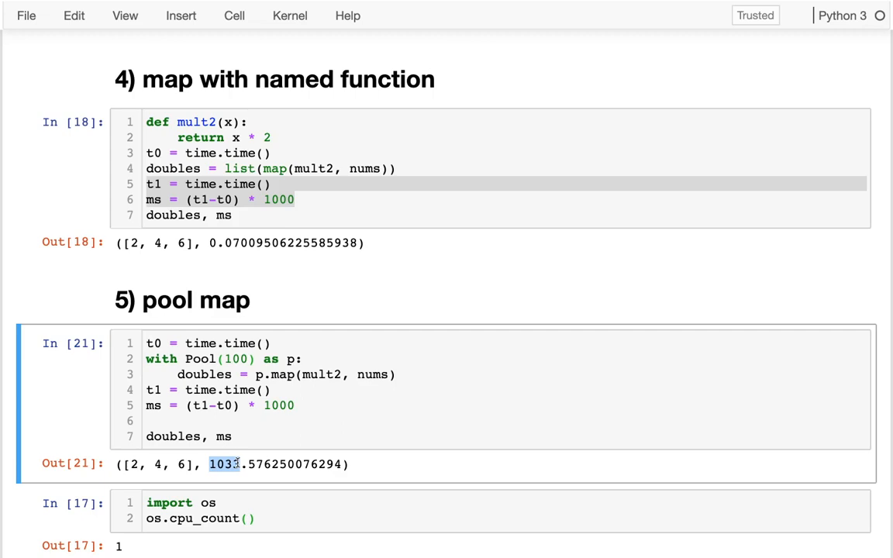
mouse_move(299, 389)
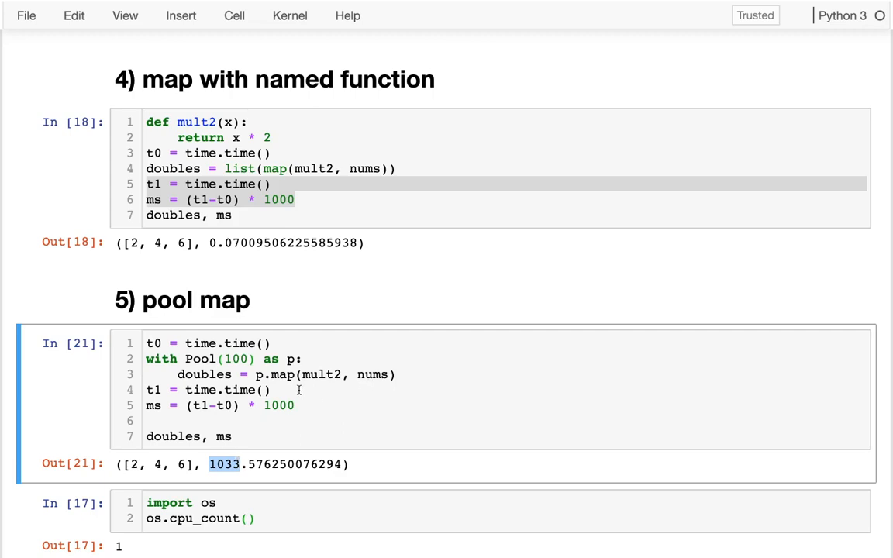